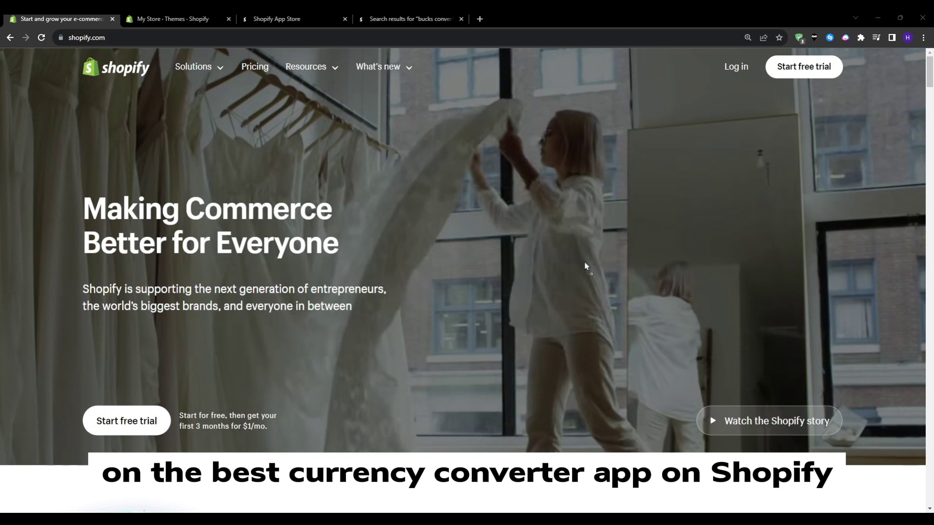
{"action": "mouse_move", "coordinate": [431, 320]}
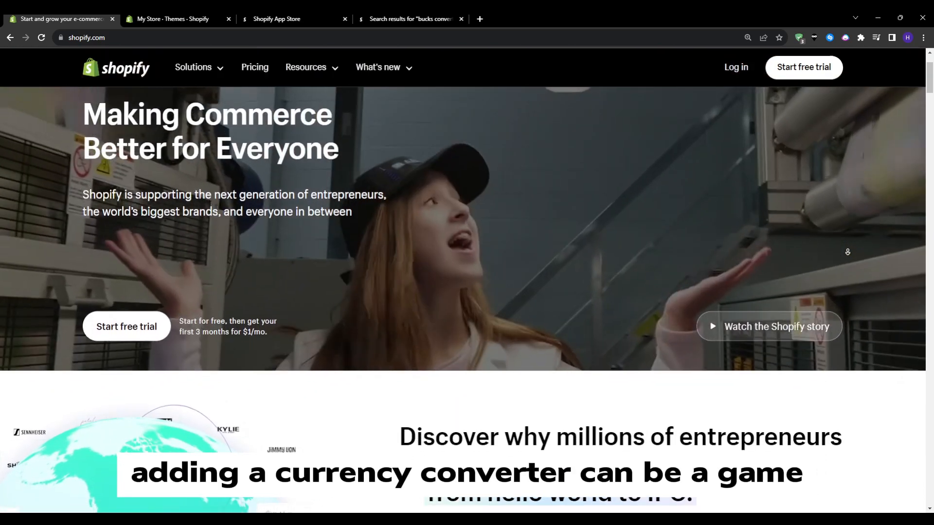
Scroll through the shopify.com homepage and go to the Pricing page with the plan tiers
{"action": "scroll", "scroll_direction": "down", "scroll_amount": 3}
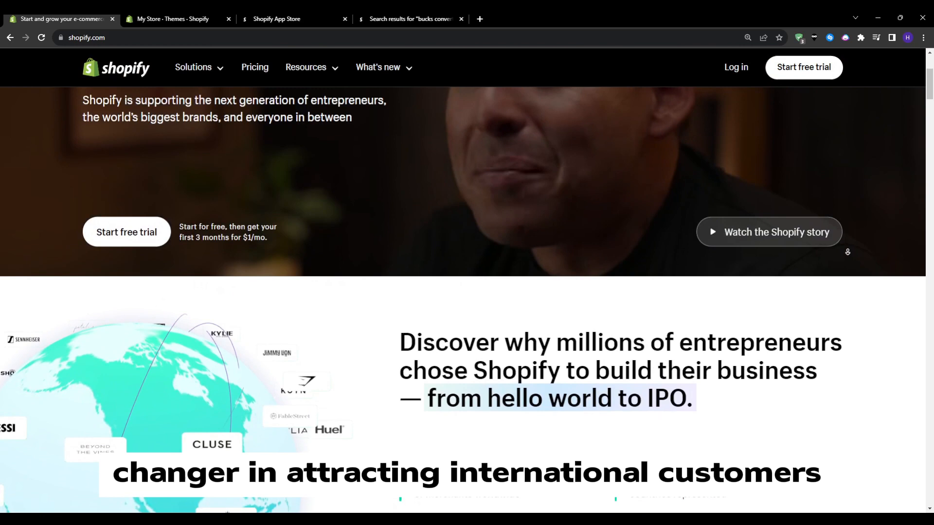
{"action": "scroll", "scroll_direction": "down", "scroll_amount": 3}
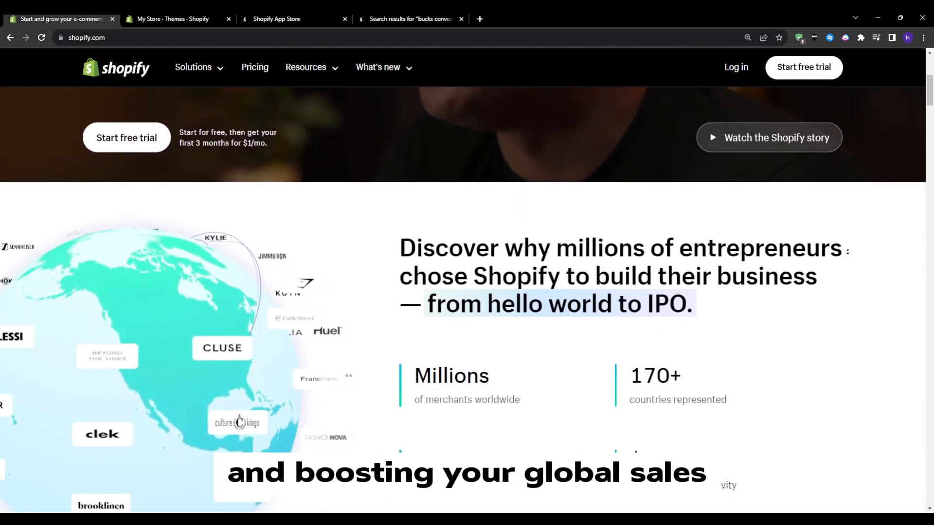
{"action": "scroll", "scroll_direction": "down", "scroll_amount": 3}
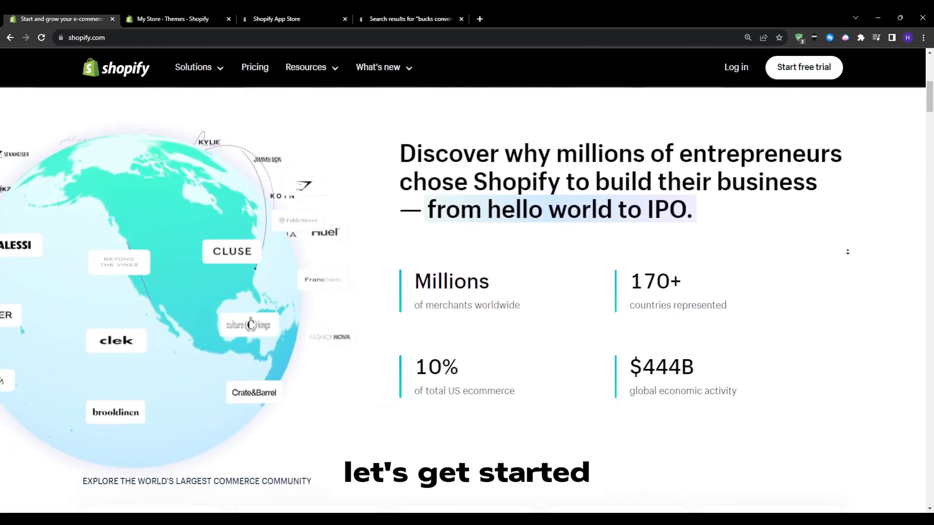
{"action": "left_click", "coordinate": [253, 68]}
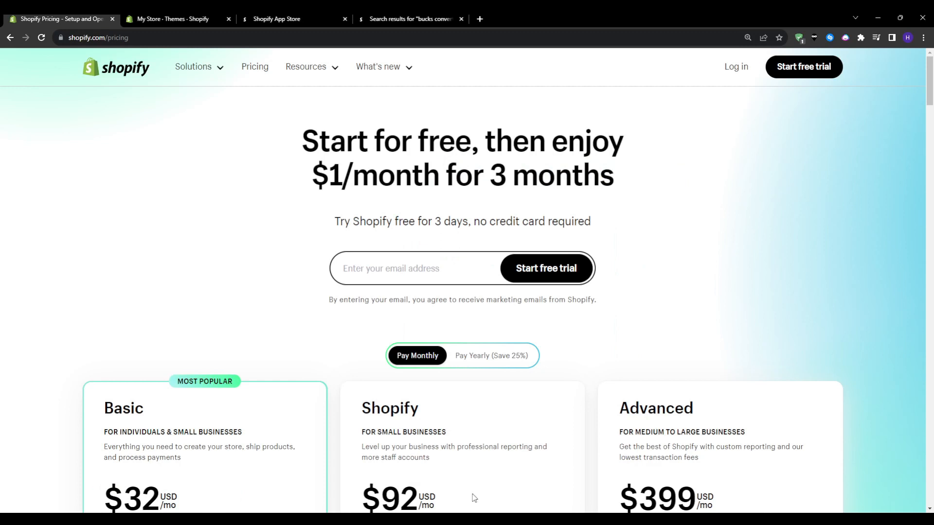
{"action": "mouse_move", "coordinate": [544, 268]}
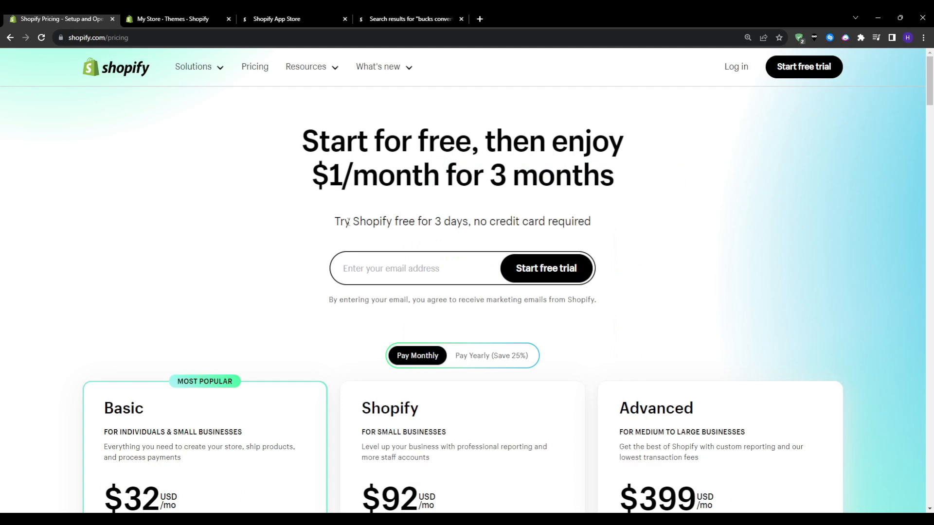
Review the free 3-day trial note and plan prices, then switch to the Shopify App Store
{"action": "double_click", "coordinate": [375, 221]}
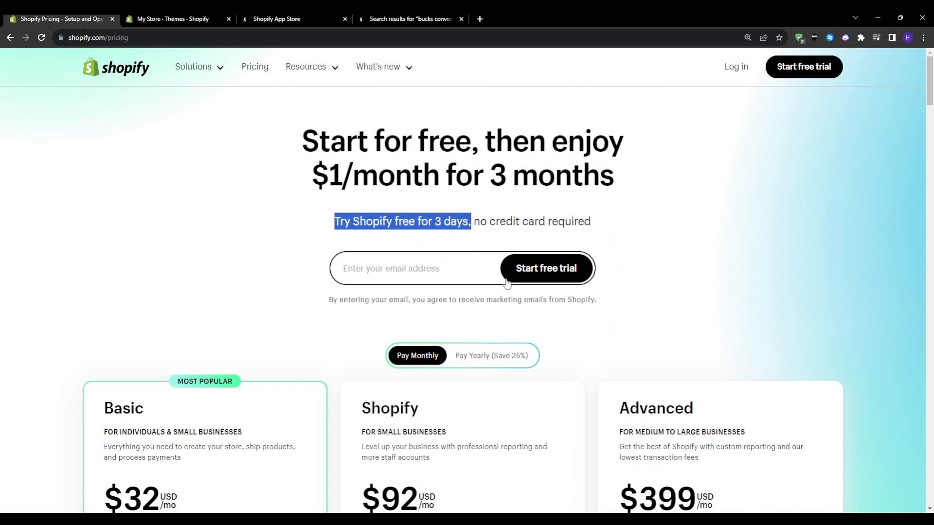
{"action": "scroll", "scroll_direction": "down", "scroll_amount": 3}
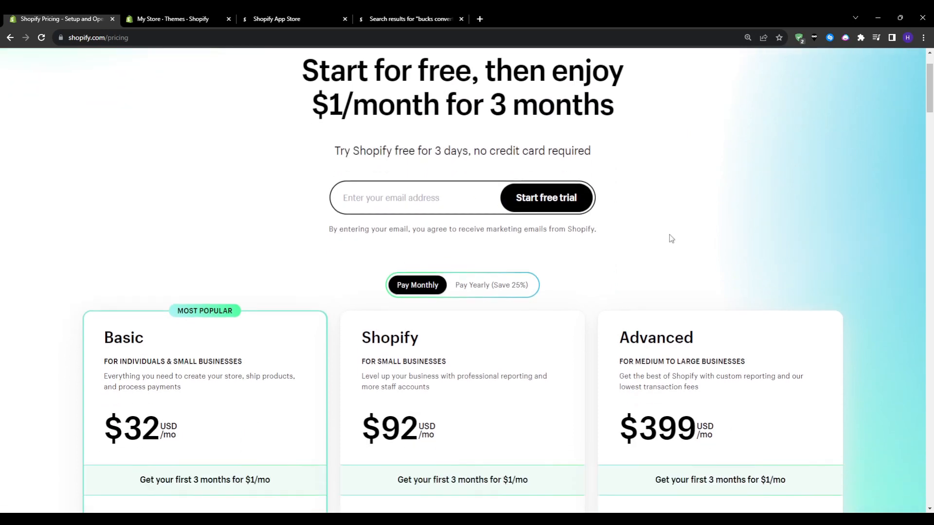
{"action": "scroll", "scroll_direction": "down", "scroll_amount": 3}
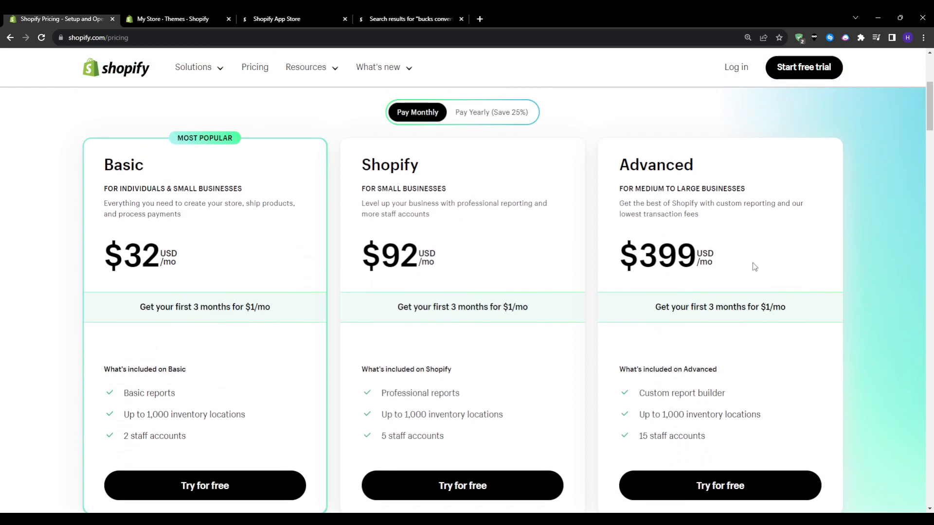
{"action": "scroll", "scroll_direction": "down", "scroll_amount": 3}
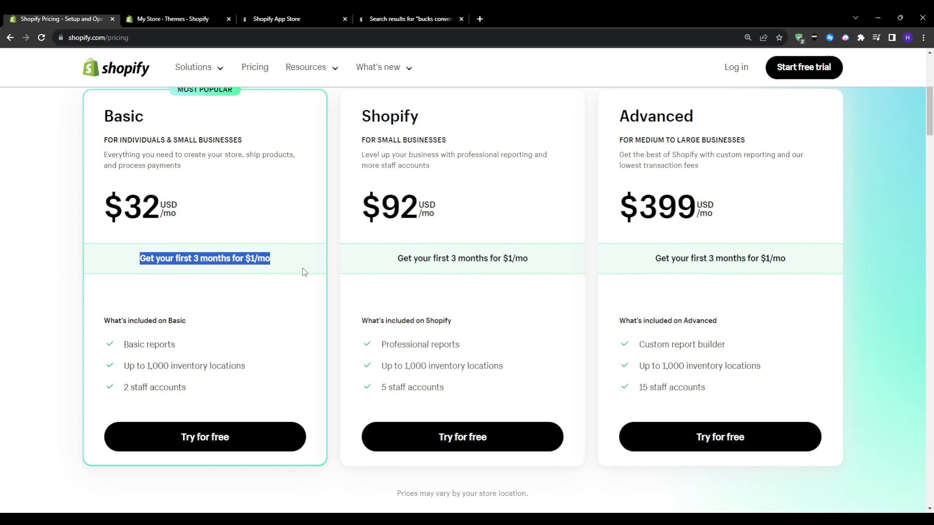
{"action": "left_click", "coordinate": [275, 19]}
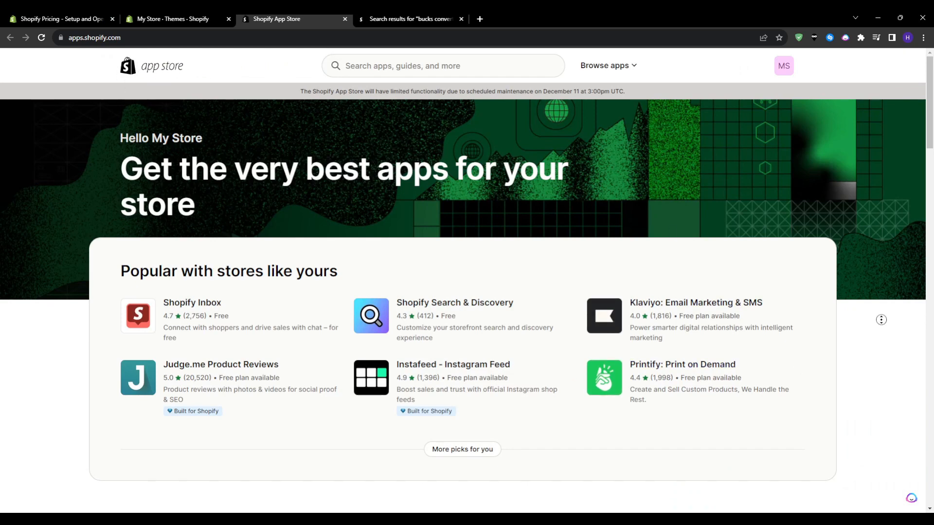
Bring up the App Store search results for "bucks converter"
{"action": "scroll", "scroll_direction": "down", "scroll_amount": 3}
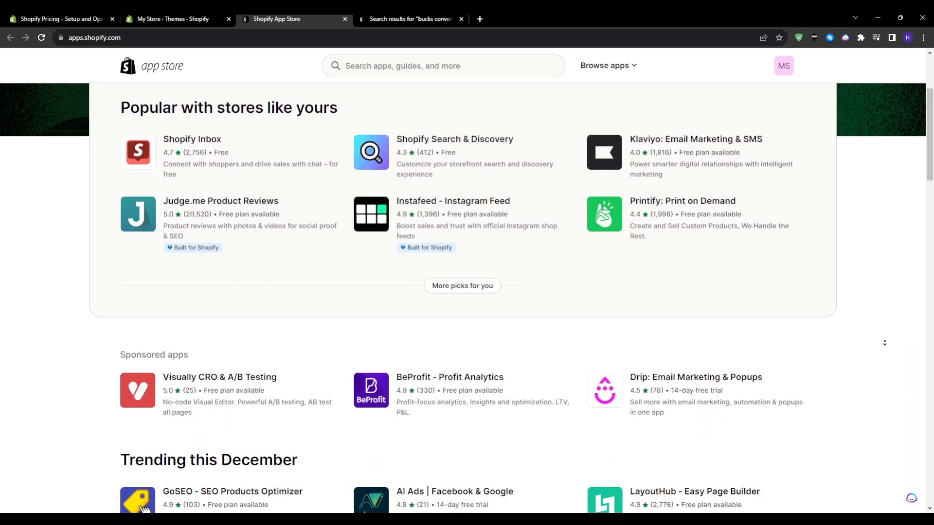
{"action": "left_click", "coordinate": [409, 18]}
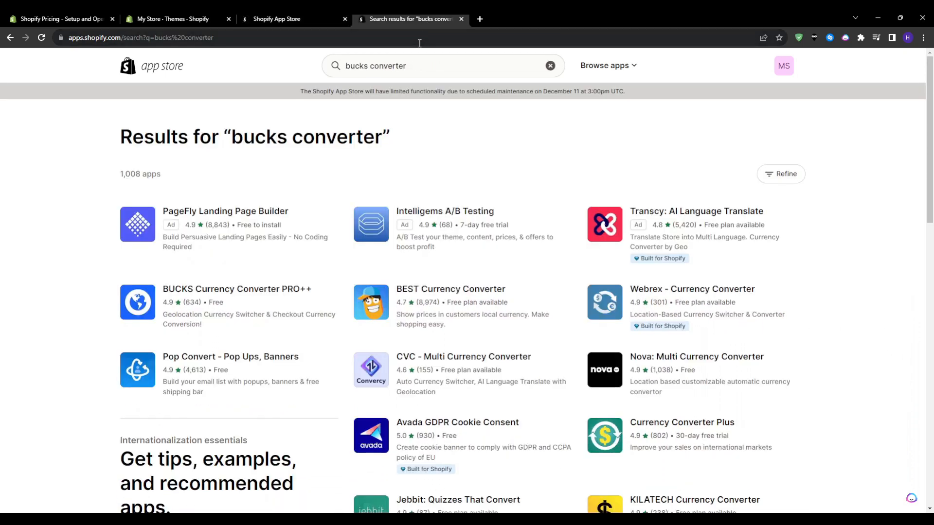
{"action": "mouse_move", "coordinate": [236, 289]}
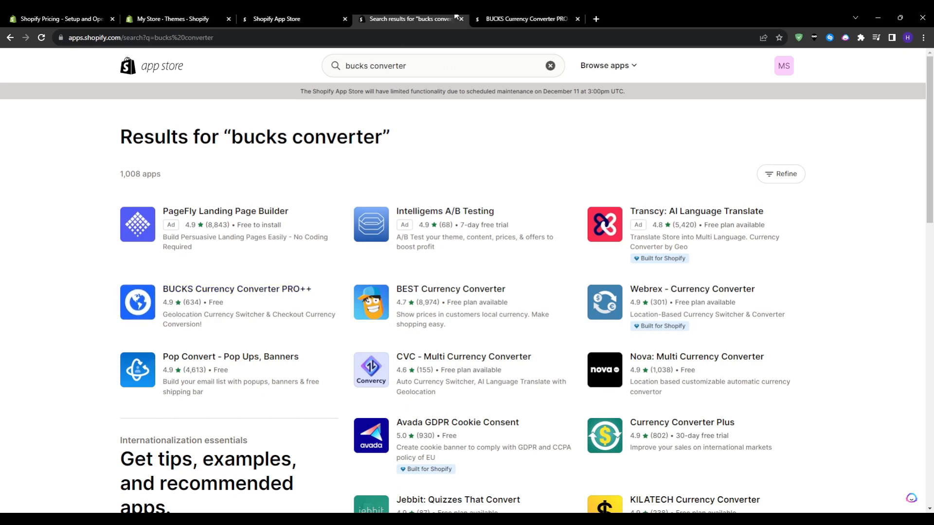
Review the BUCKS Currency Converter PRO++ listing's free price and description, then return to the store's Themes admin
{"action": "left_click", "coordinate": [236, 289]}
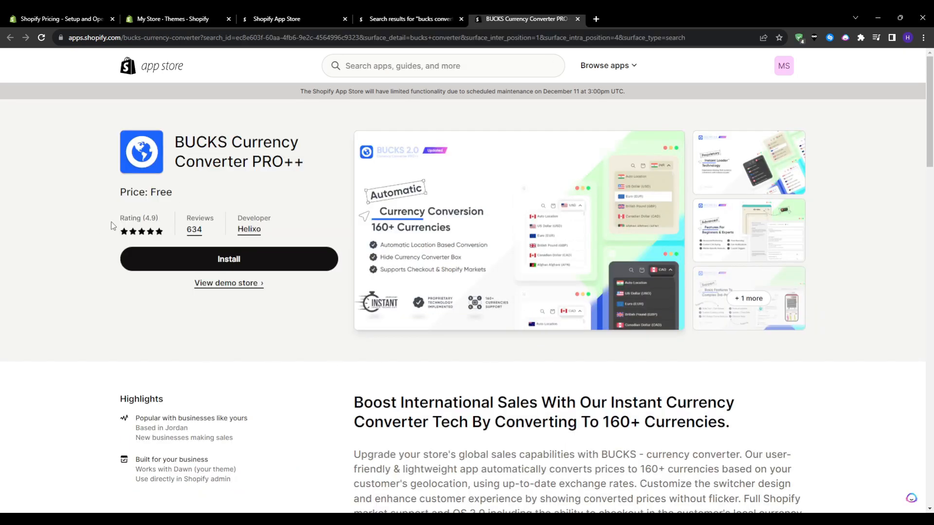
{"action": "double_click", "coordinate": [145, 192]}
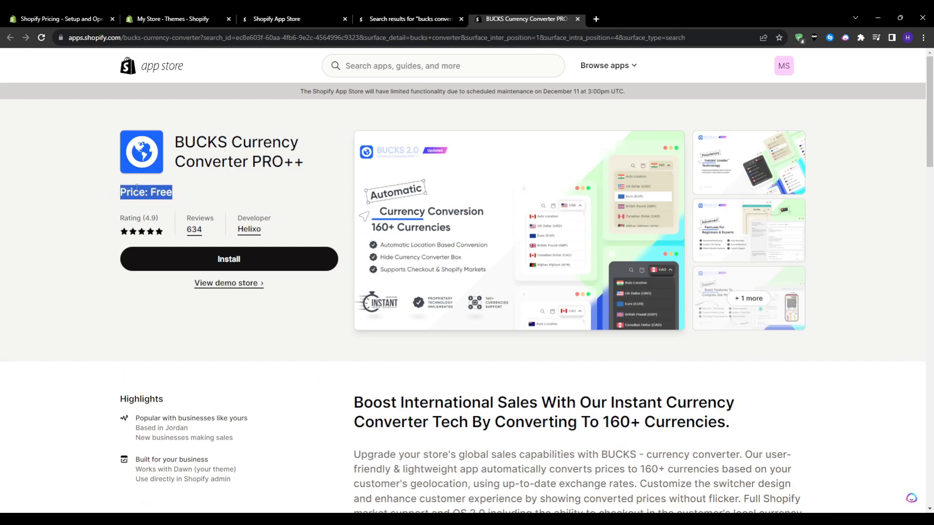
{"action": "scroll", "scroll_direction": "down", "scroll_amount": 3}
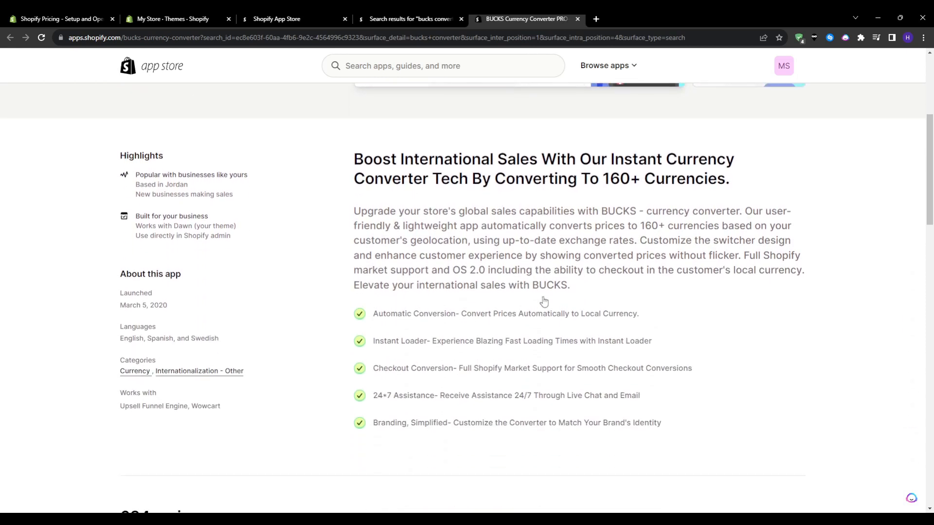
{"action": "double_click", "coordinate": [400, 313]}
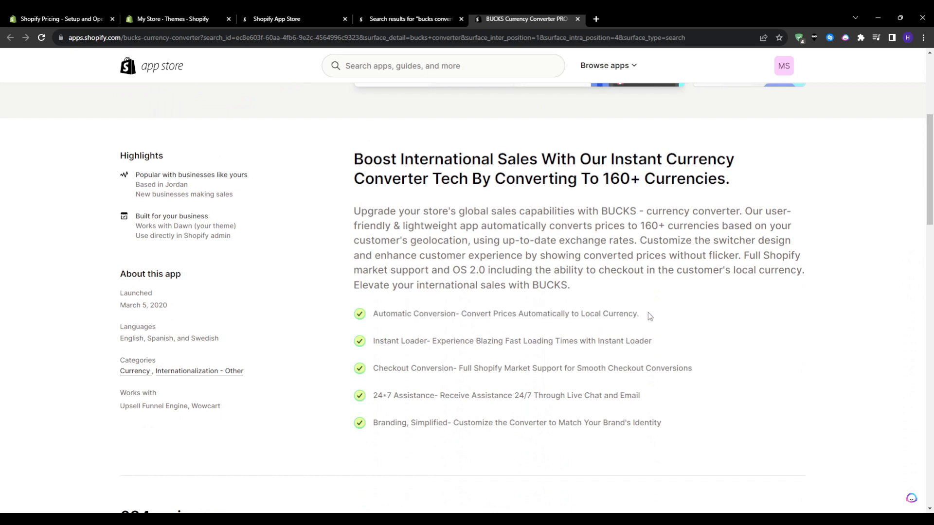
{"action": "mouse_move", "coordinate": [653, 303]}
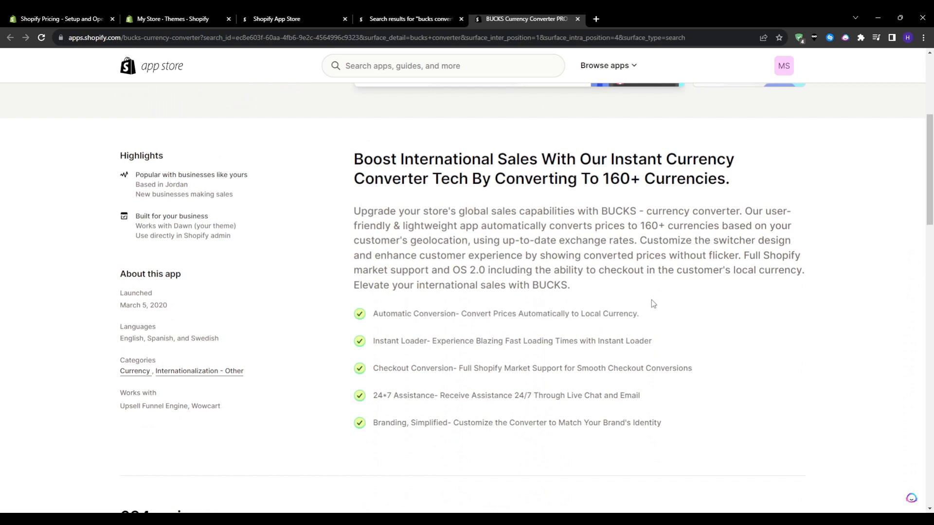
{"action": "mouse_move", "coordinate": [641, 306]}
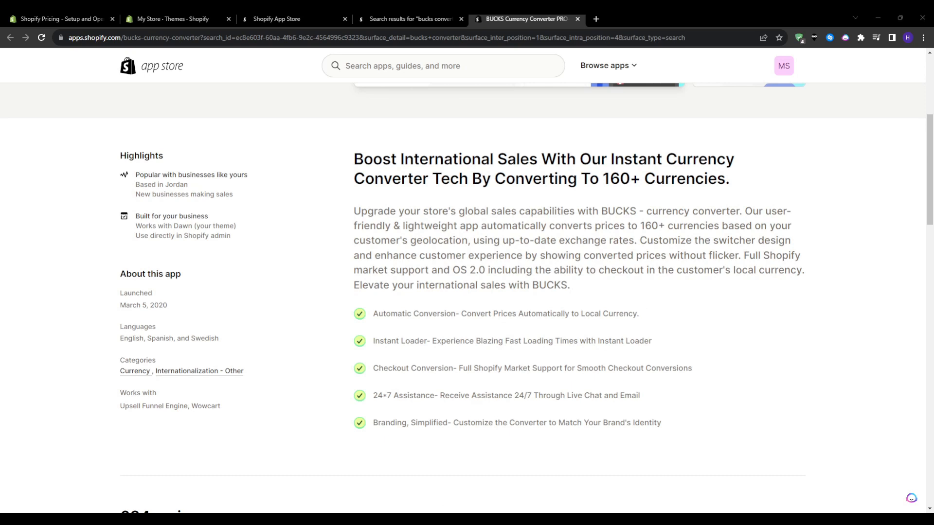
{"action": "mouse_move", "coordinate": [781, 17]}
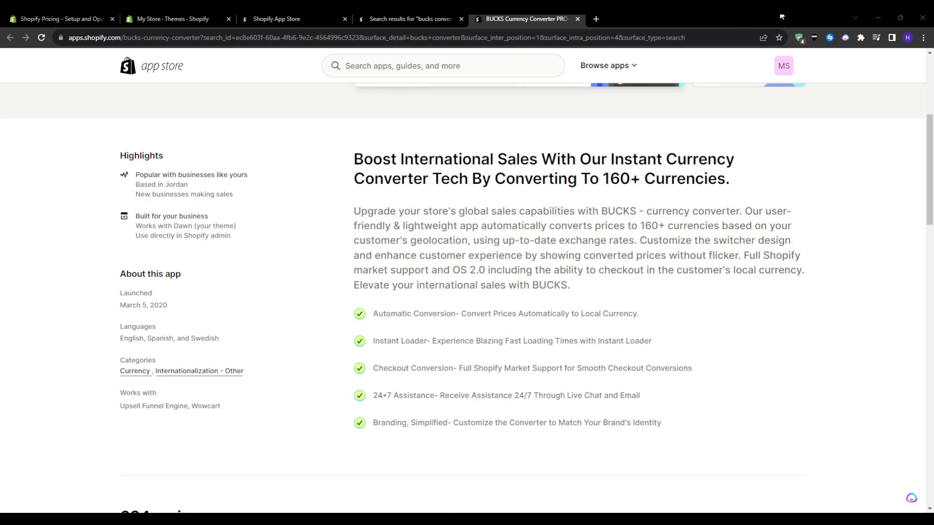
{"action": "mouse_move", "coordinate": [438, 336]}
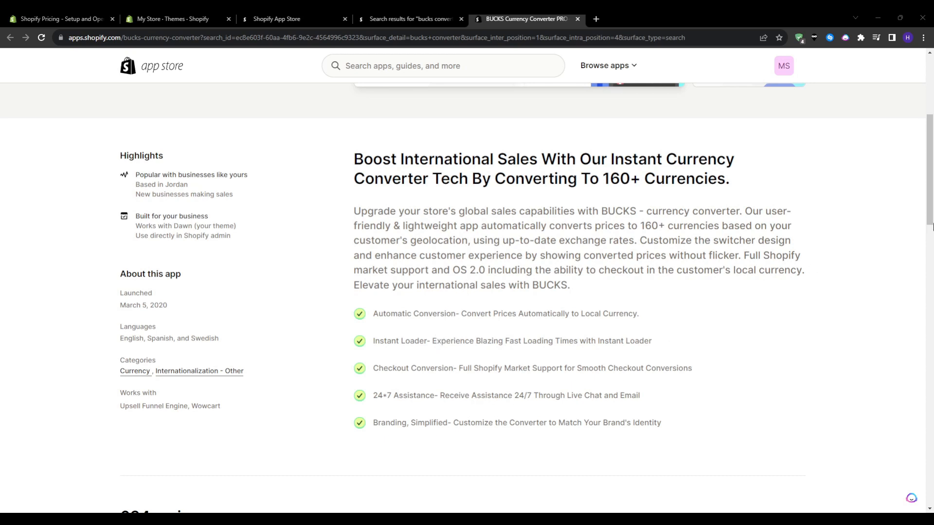
{"action": "mouse_move", "coordinate": [675, 169]}
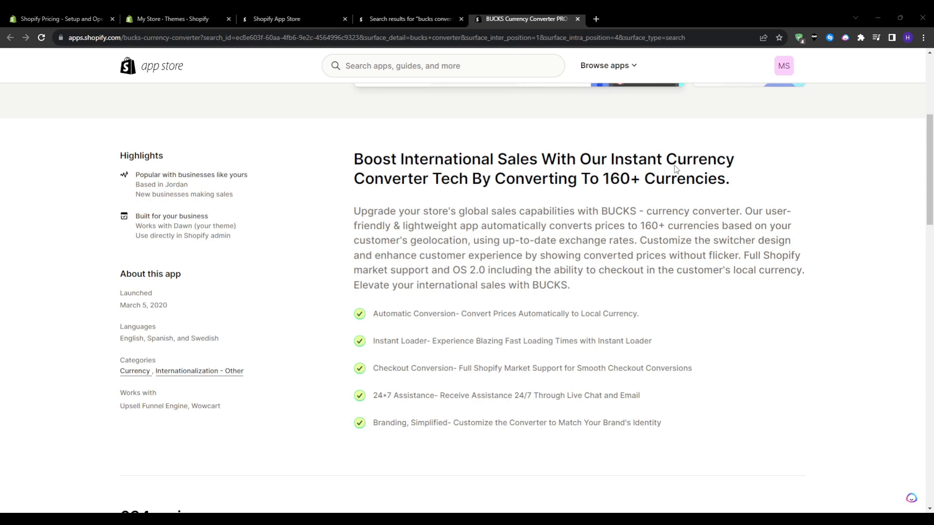
{"action": "mouse_move", "coordinate": [484, 486]}
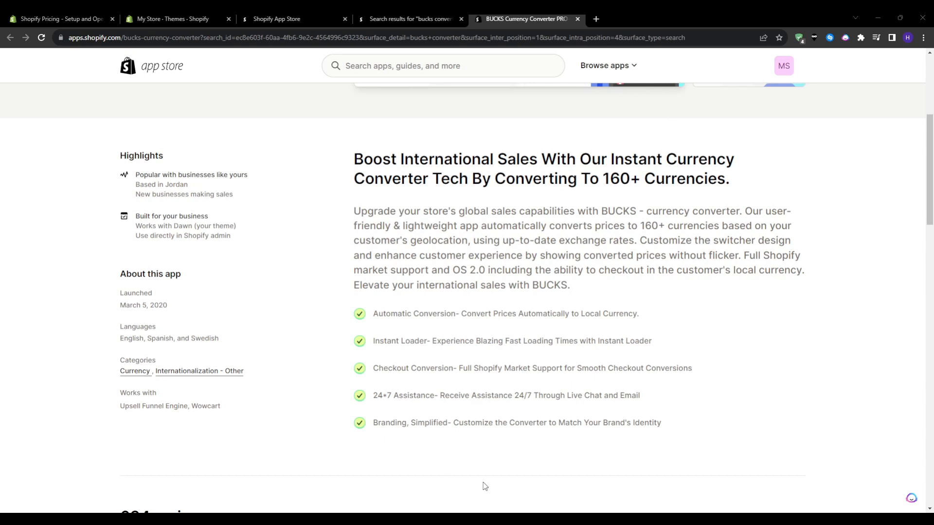
{"action": "mouse_move", "coordinate": [389, 482]}
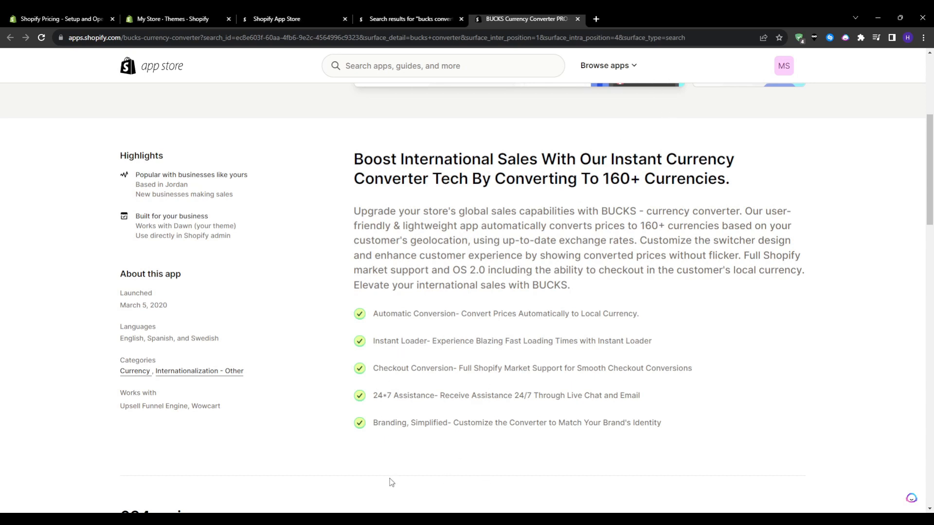
{"action": "mouse_move", "coordinate": [648, 79]}
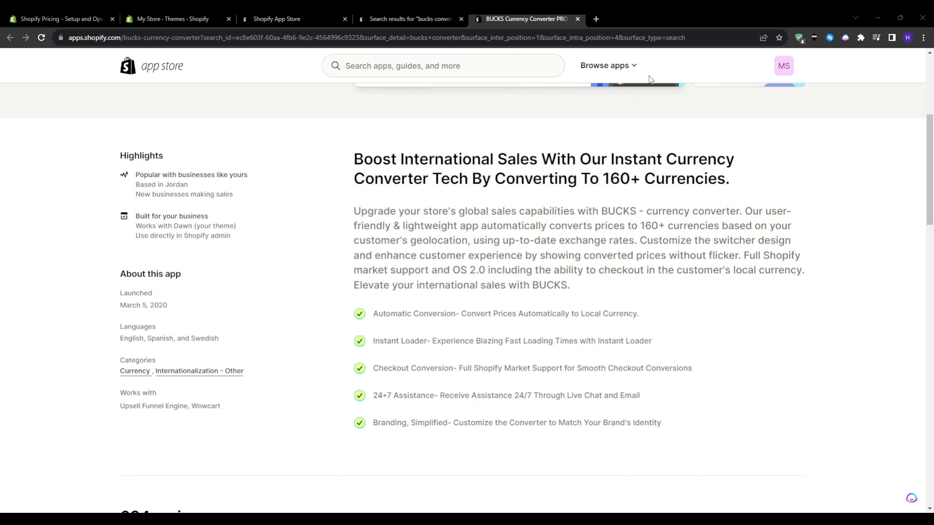
{"action": "mouse_move", "coordinate": [456, 197]}
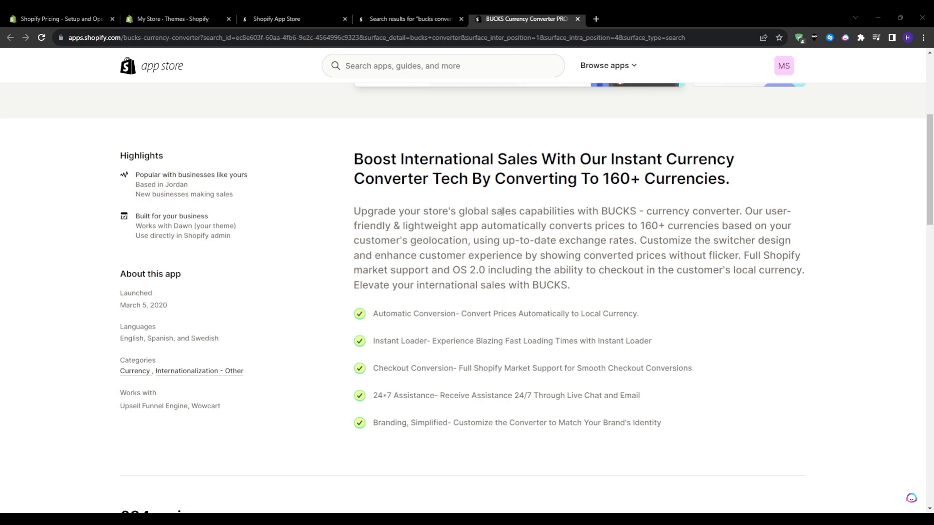
{"action": "mouse_move", "coordinate": [469, 360]}
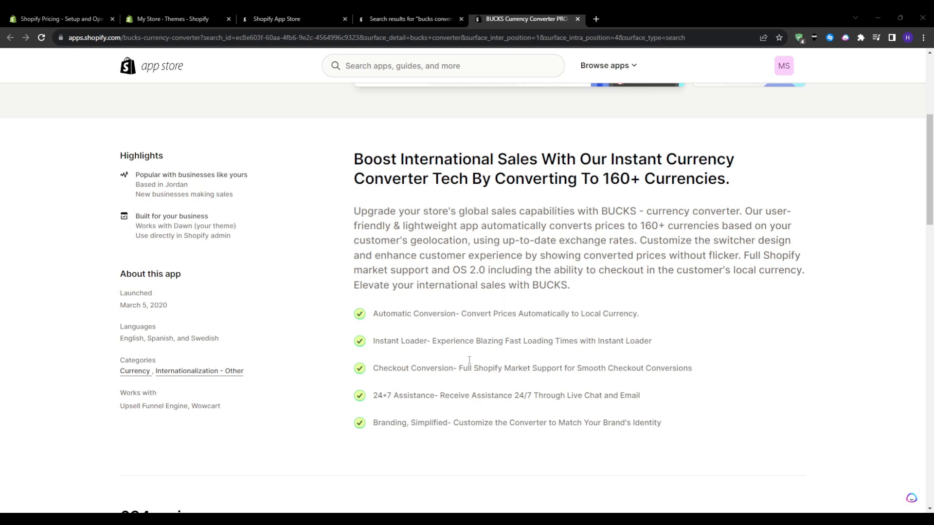
{"action": "left_click", "coordinate": [173, 18]}
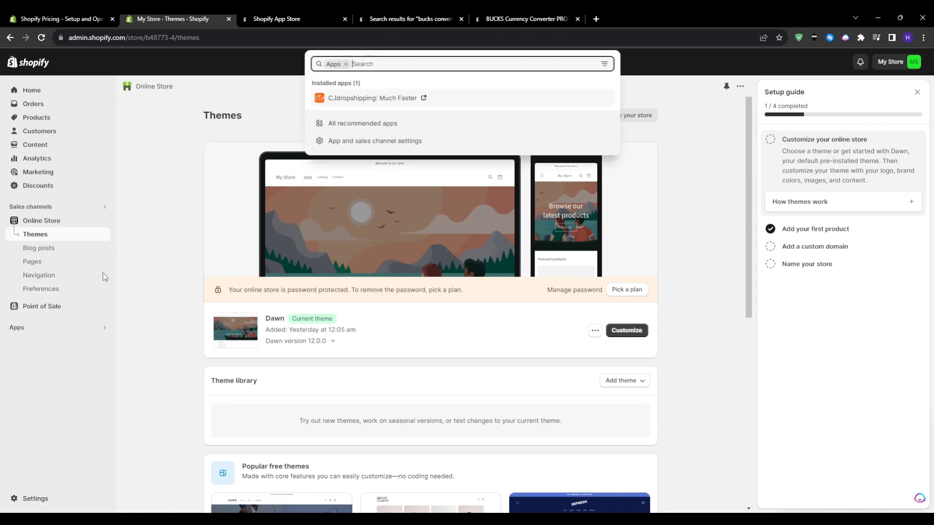
{"action": "mouse_move", "coordinate": [440, 35]}
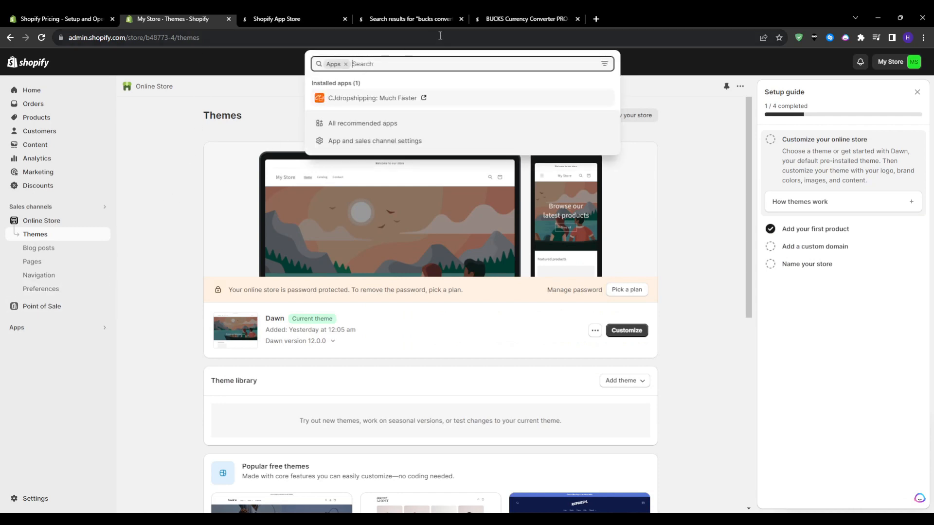
Return to the BUCKS Currency Converter PRO++ listing with its install option at the top
{"action": "left_click", "coordinate": [409, 18]}
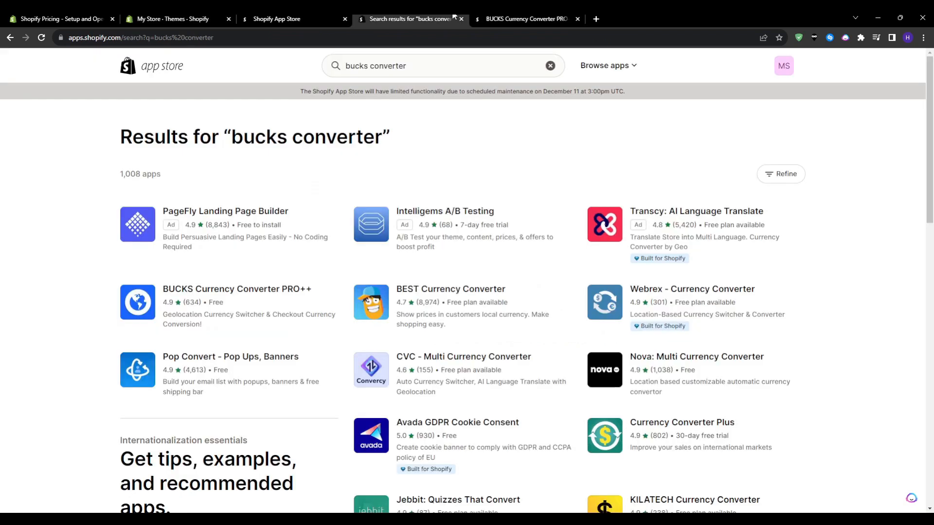
{"action": "left_click", "coordinate": [526, 19]}
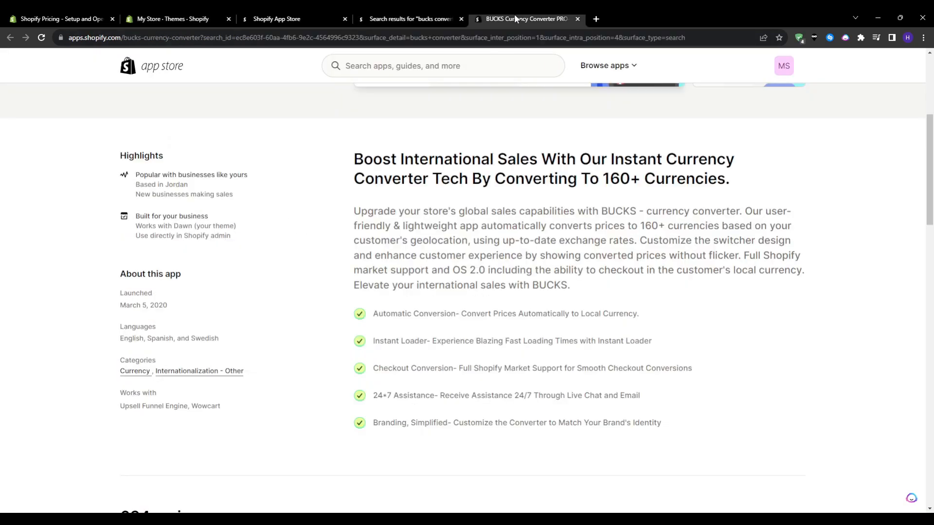
{"action": "scroll", "scroll_direction": "up", "scroll_amount": 3}
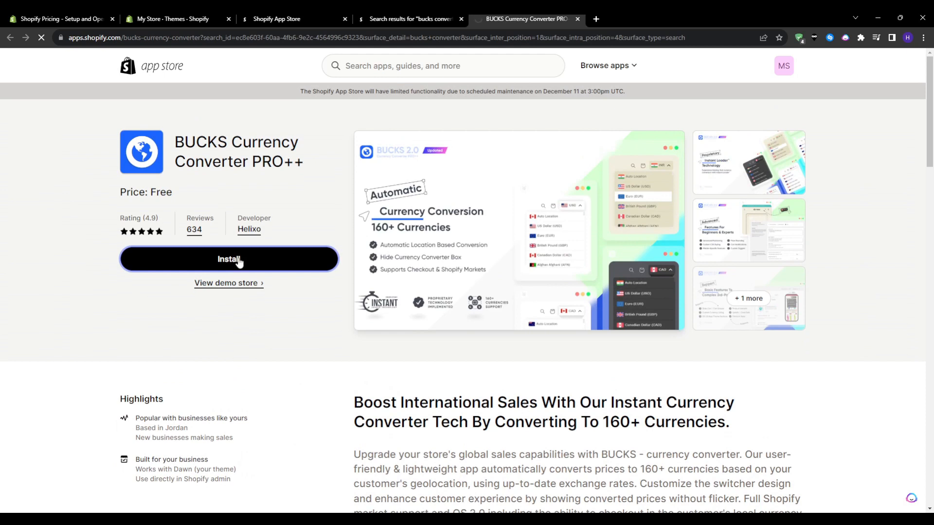
Install BUCKS Currency Converter PRO++ on the store and approve its requested access
{"action": "left_click", "coordinate": [229, 259]}
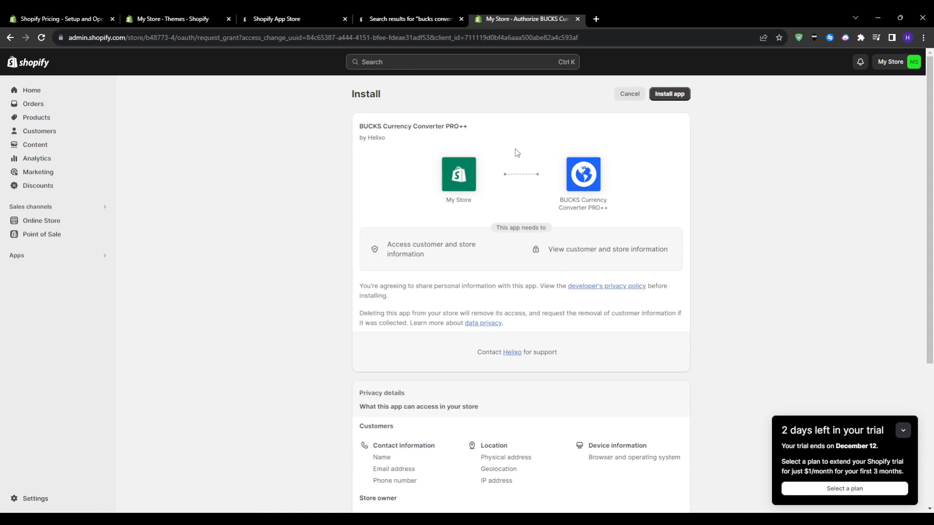
{"action": "left_click", "coordinate": [669, 93]}
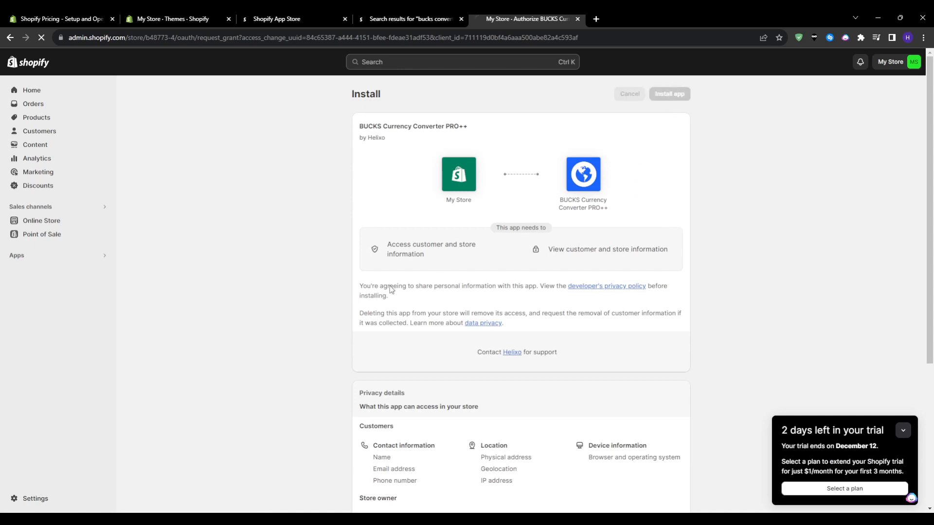
{"action": "left_click", "coordinate": [668, 94]}
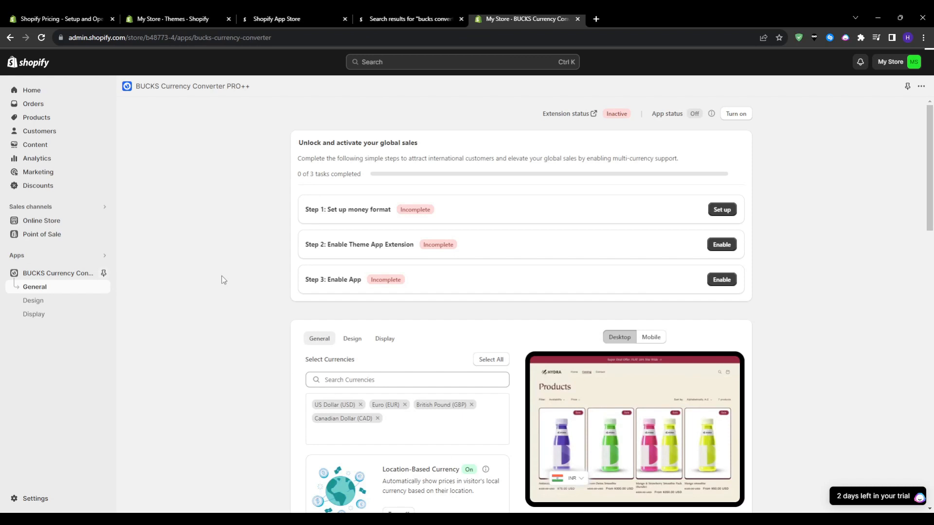
{"action": "mouse_move", "coordinate": [43, 279]}
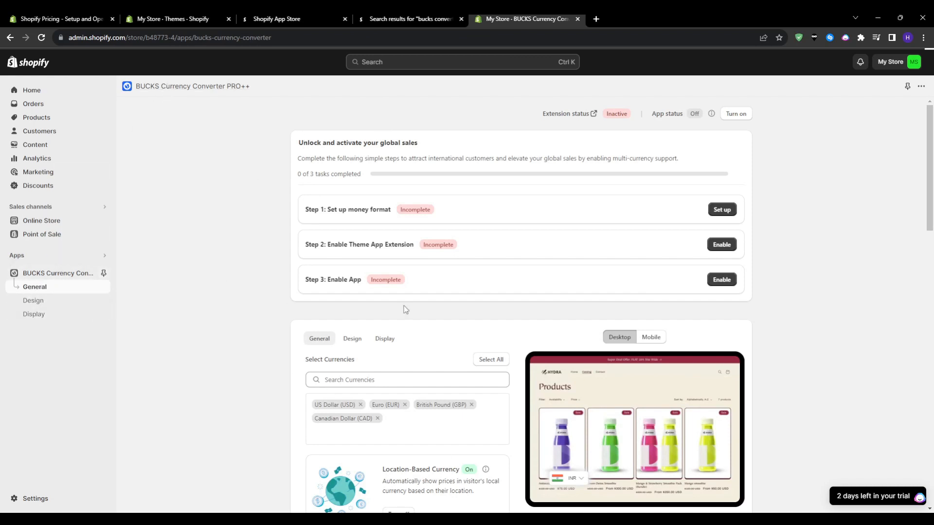
{"action": "mouse_move", "coordinate": [275, 189]}
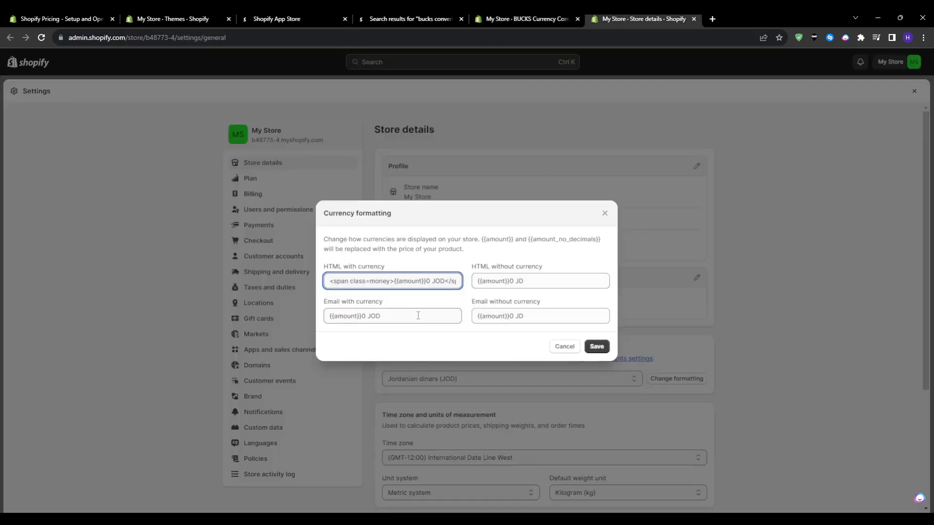
Save the Jordanian dinar currency formatting and return to the converter's setup dashboard
{"action": "left_click", "coordinate": [595, 346]}
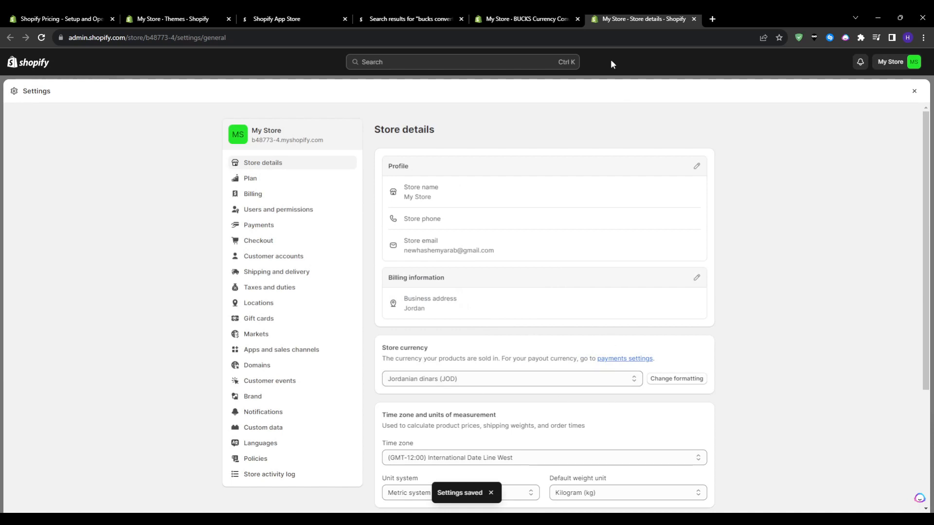
{"action": "left_click", "coordinate": [527, 18]}
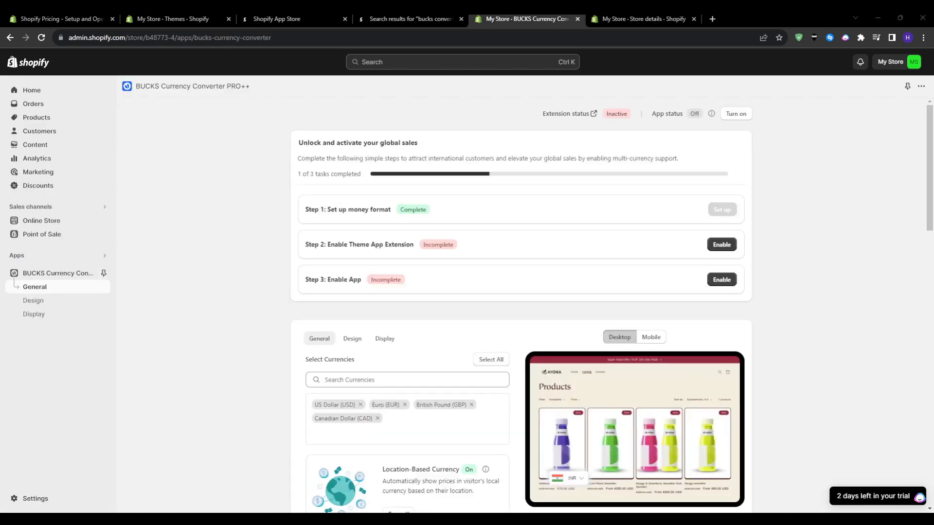
{"action": "mouse_move", "coordinate": [210, 288]}
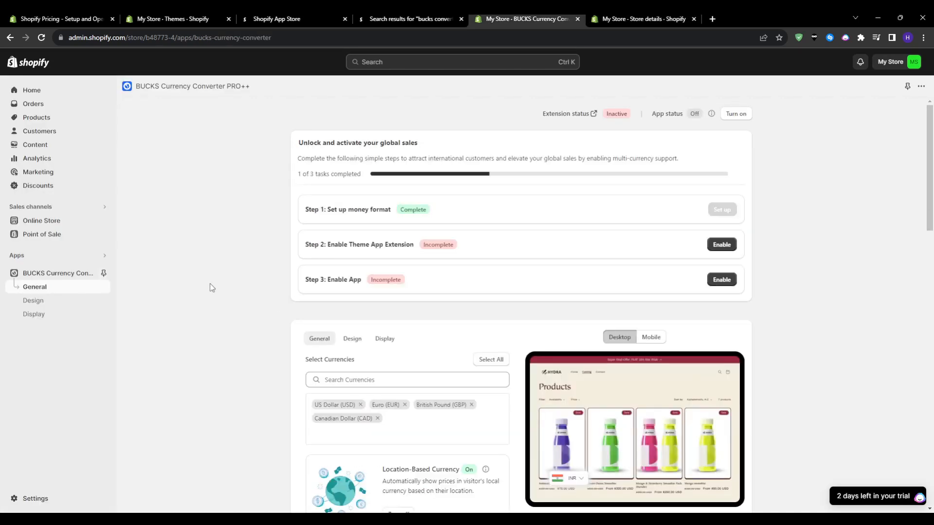
Add all available currencies to the converter, turn the app on, and expand the theme-extension step
{"action": "left_click", "coordinate": [490, 359]}
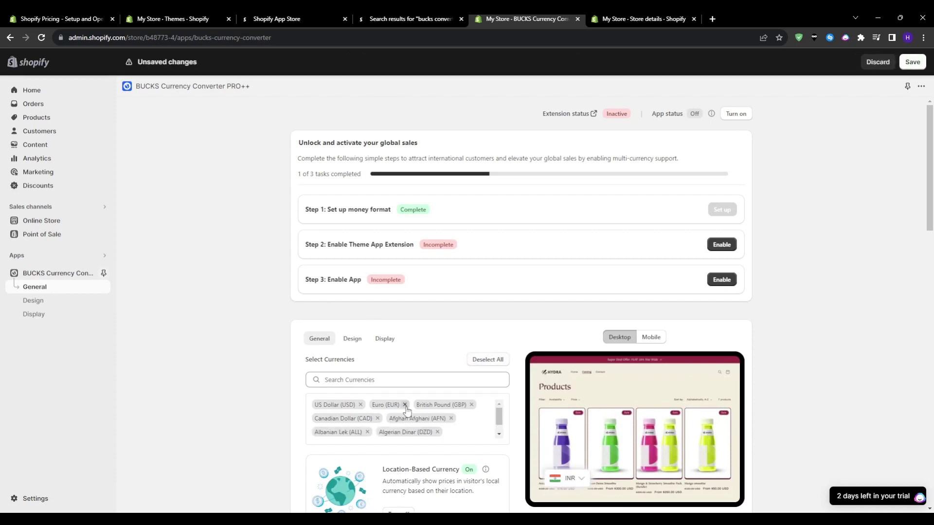
{"action": "scroll", "scroll_direction": "down", "scroll_amount": 3}
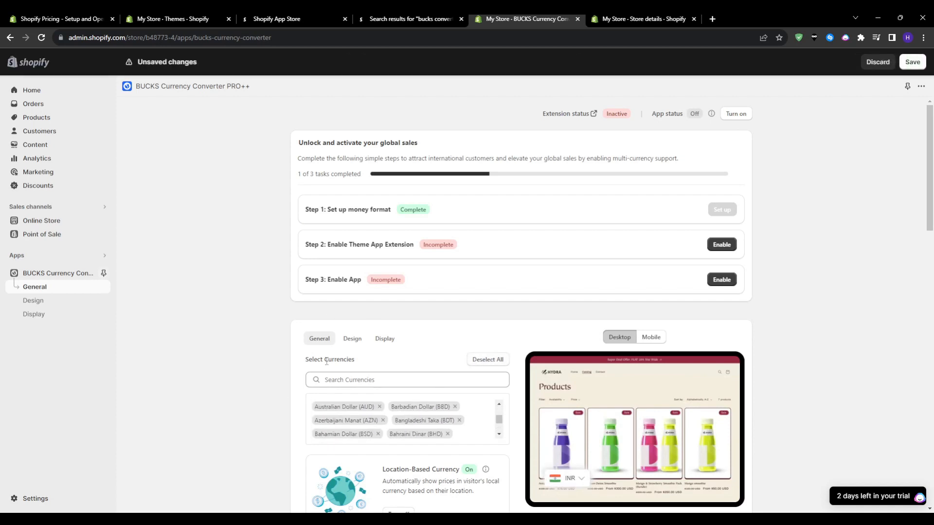
{"action": "scroll", "scroll_direction": "down", "scroll_amount": 3}
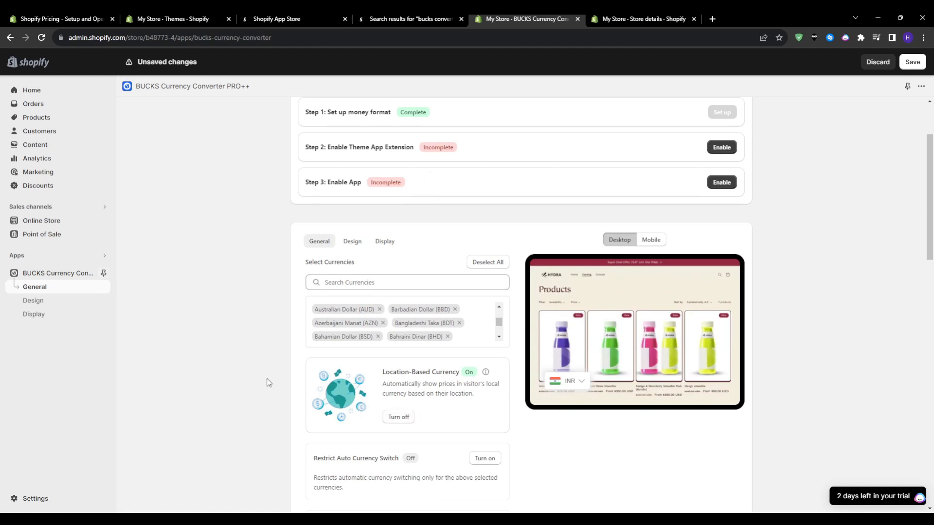
{"action": "scroll", "scroll_direction": "down", "scroll_amount": 3}
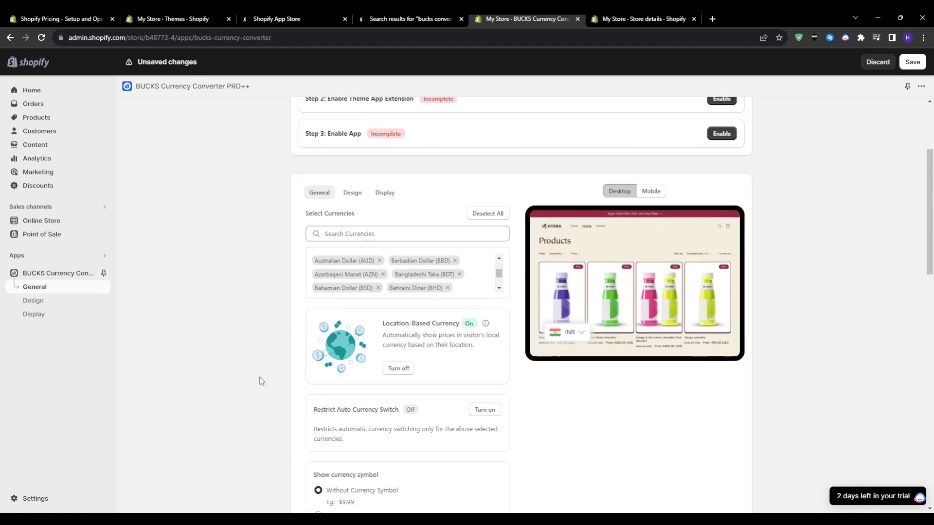
{"action": "scroll", "scroll_direction": "down", "scroll_amount": 3}
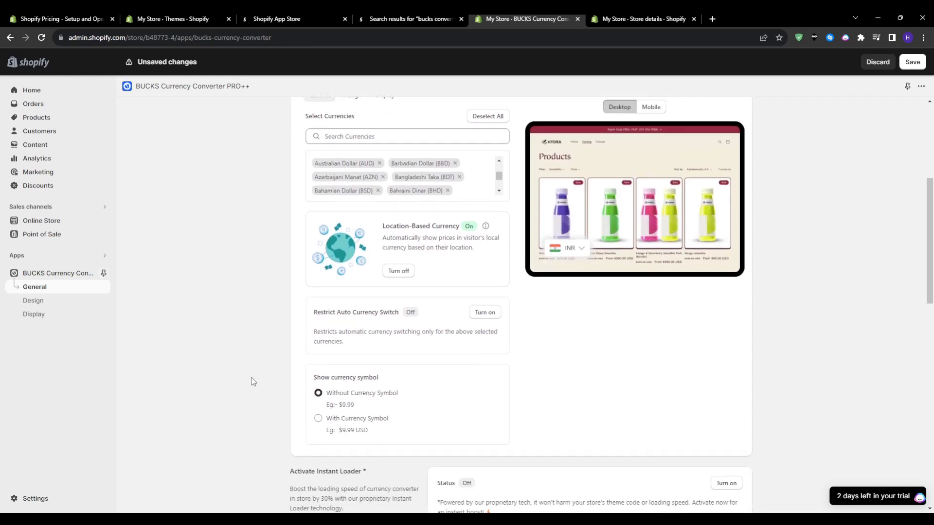
{"action": "scroll", "scroll_direction": "up", "scroll_amount": 3}
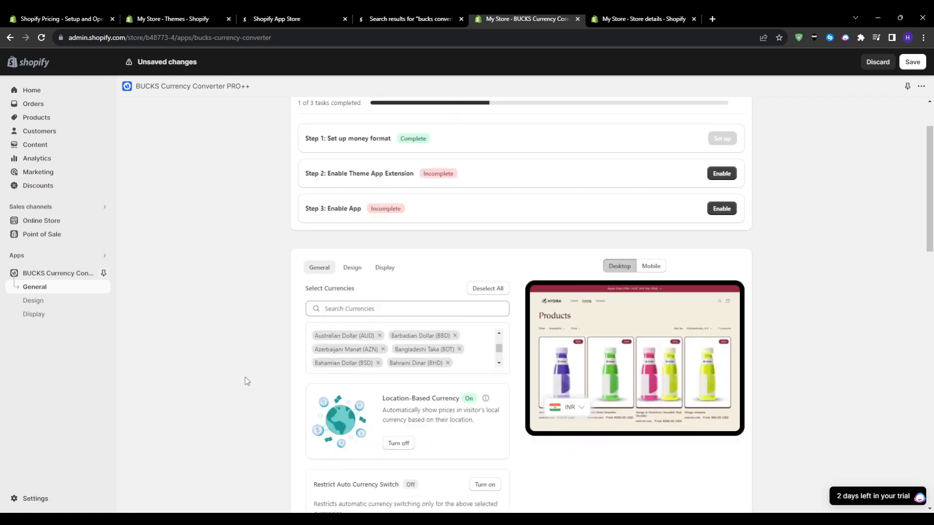
{"action": "scroll", "scroll_direction": "up", "scroll_amount": 3}
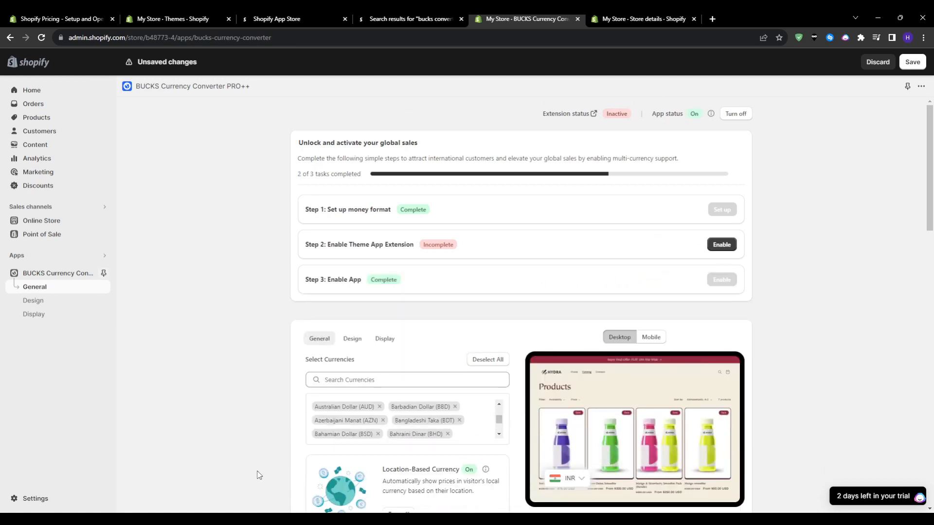
{"action": "left_click", "coordinate": [721, 244]}
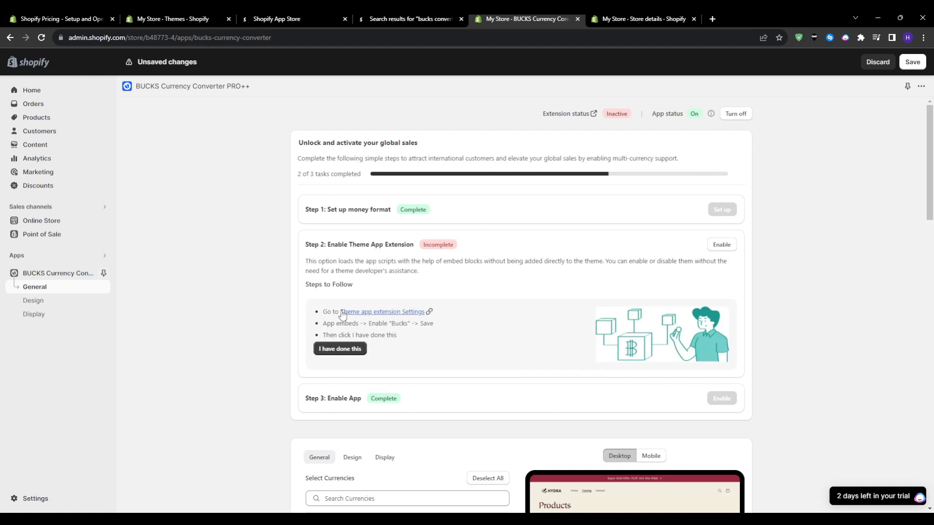
Enable the Bucks theme app extension and confirm it, completing all three setup steps
{"action": "left_click", "coordinate": [375, 311]}
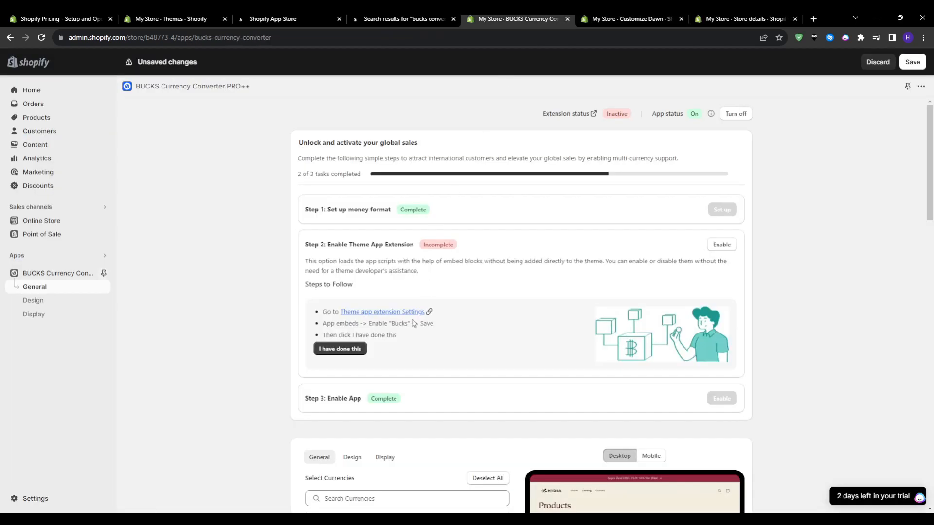
{"action": "left_click", "coordinate": [339, 348]}
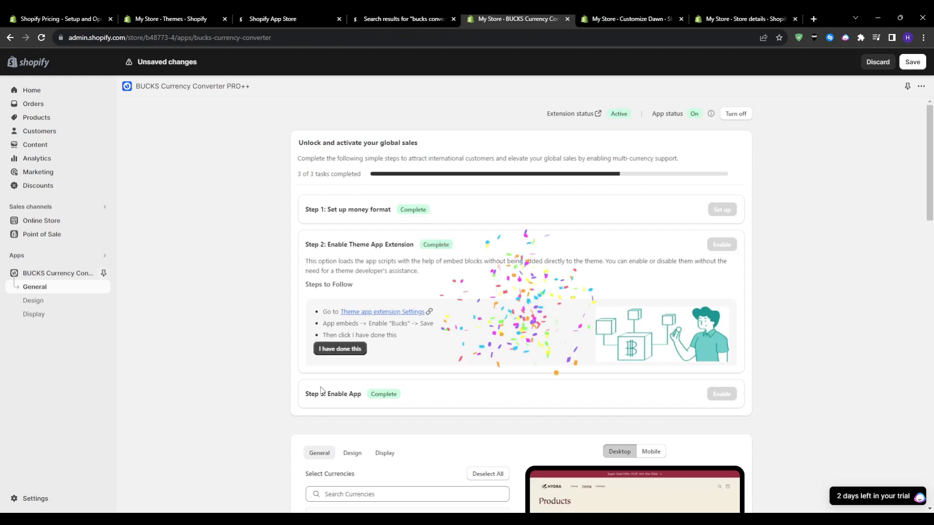
{"action": "scroll", "scroll_direction": "down", "scroll_amount": 3}
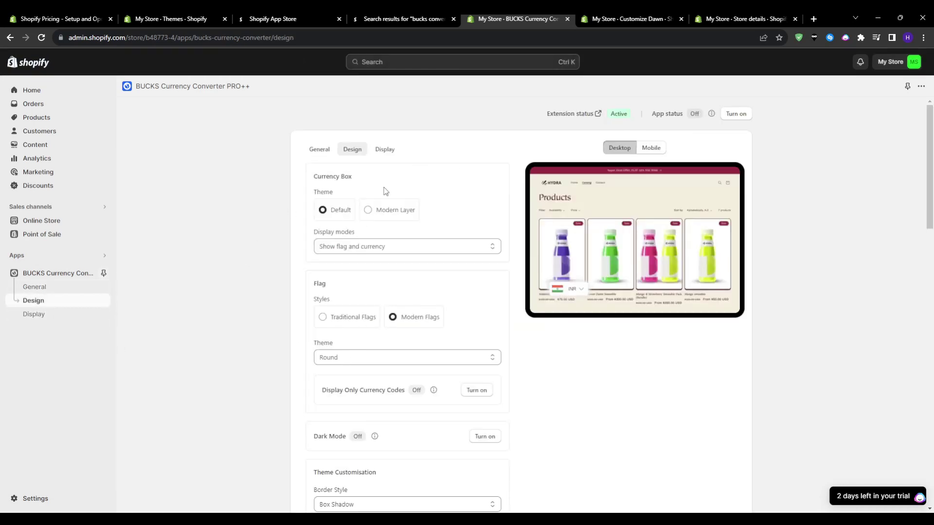
Try the Flat and Round flag themes, set Circle, and move on to the display position settings
{"action": "left_click", "coordinate": [407, 357]}
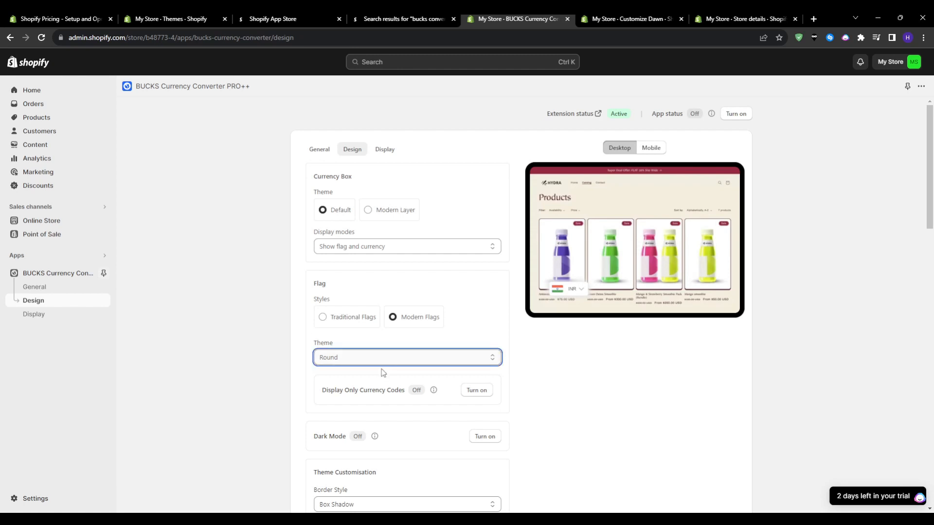
{"action": "left_click", "coordinate": [407, 357]}
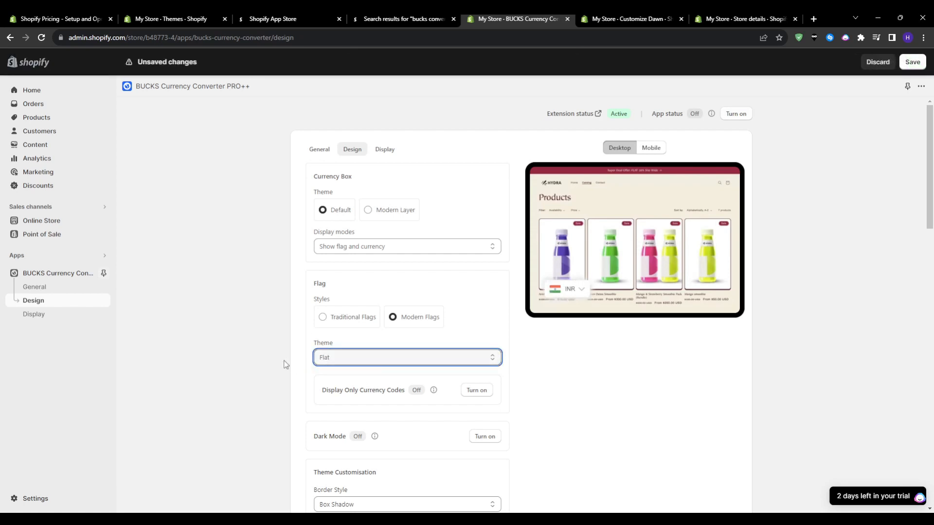
{"action": "left_click", "coordinate": [406, 357]}
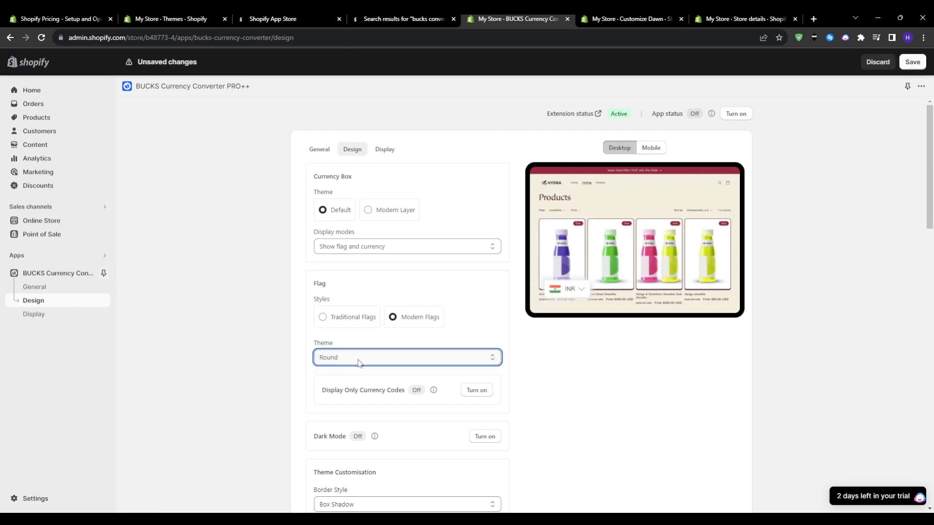
{"action": "left_click", "coordinate": [406, 357]}
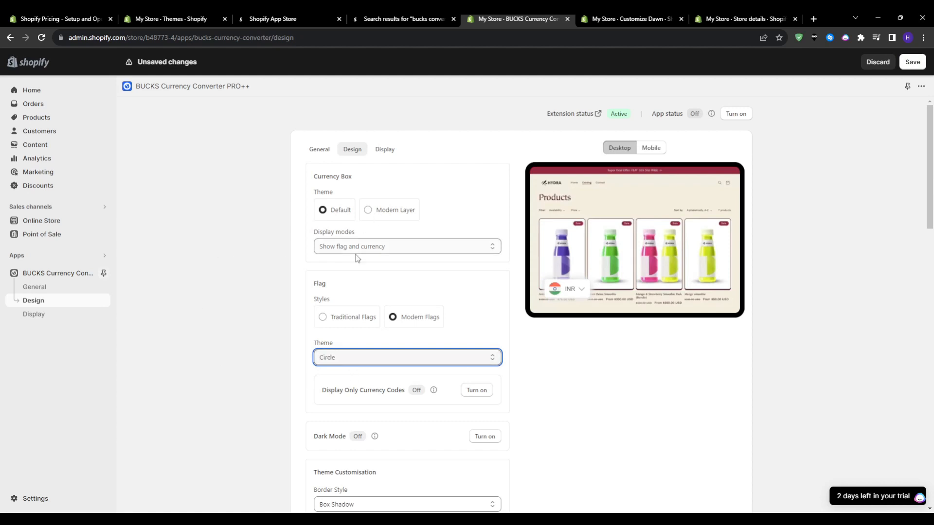
{"action": "mouse_move", "coordinate": [216, 310]}
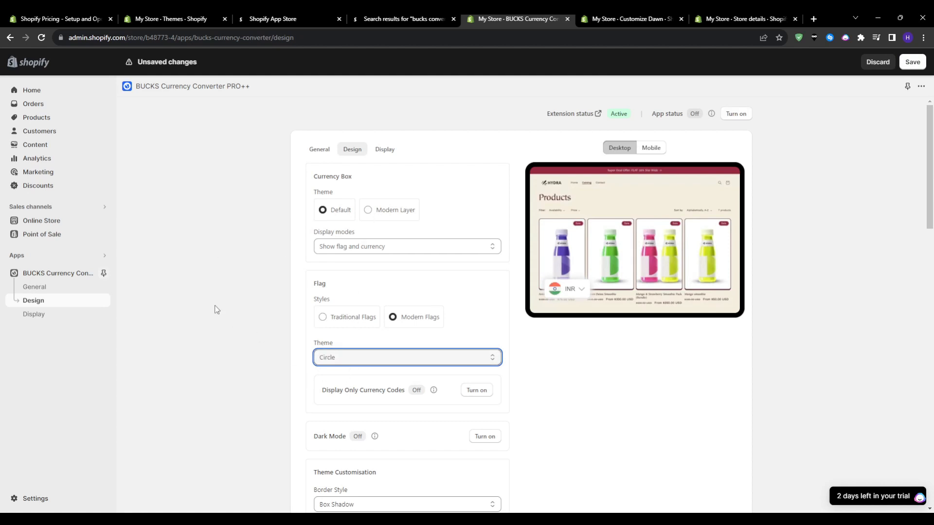
{"action": "left_click", "coordinate": [34, 314]}
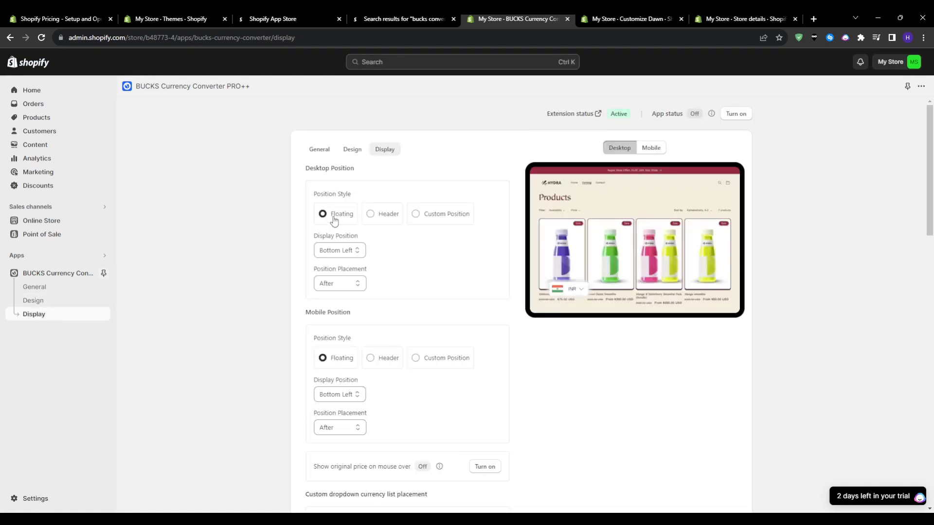
Preview the Custom Position option, revert to Floating, view General settings, and return to admin Home
{"action": "left_click", "coordinate": [415, 214]}
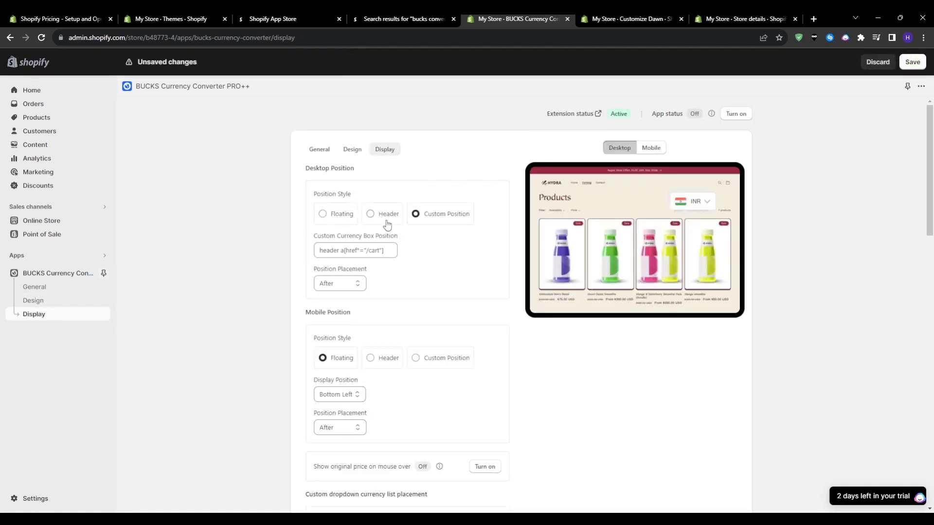
{"action": "scroll", "scroll_direction": "down", "scroll_amount": 3}
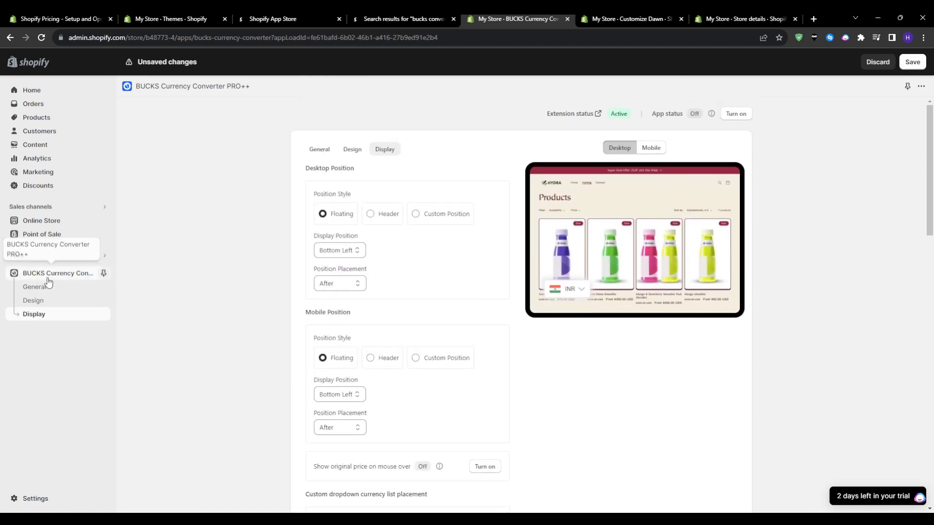
{"action": "left_click", "coordinate": [319, 149]}
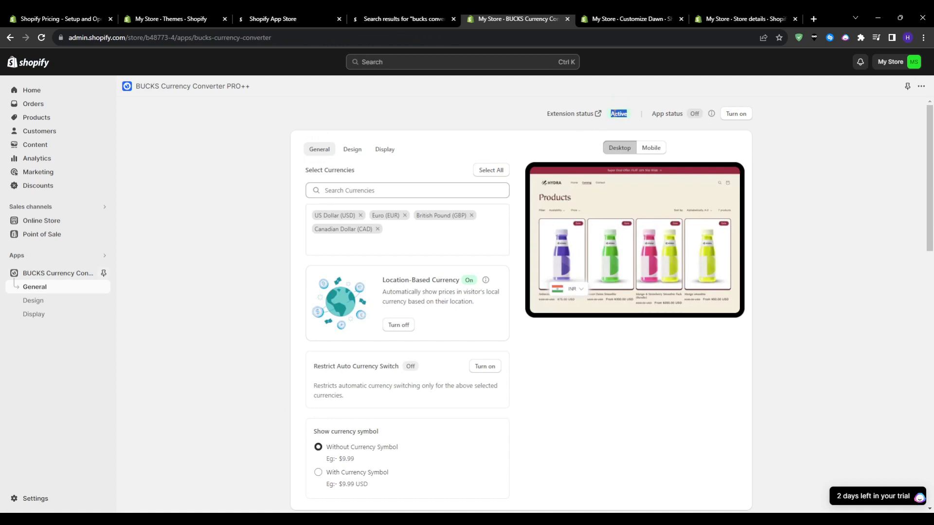
{"action": "left_click", "coordinate": [31, 89]}
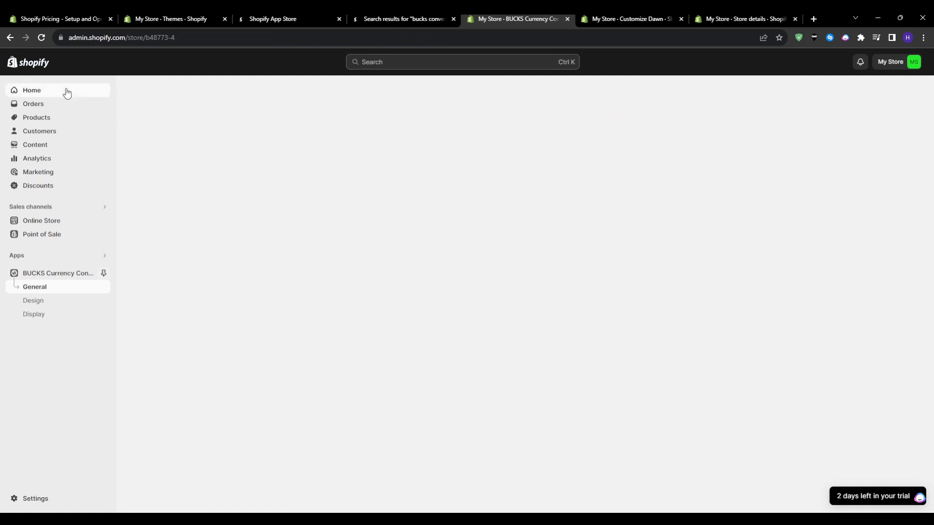
View the live storefront's Featured products and convert prices to GBP, then EUR
{"action": "left_click", "coordinate": [31, 89]}
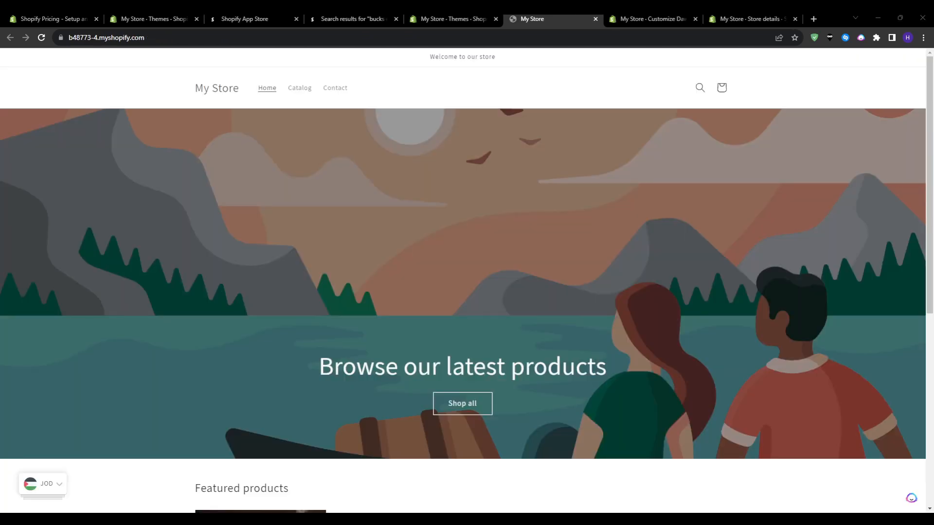
{"action": "scroll", "scroll_direction": "down", "scroll_amount": 3}
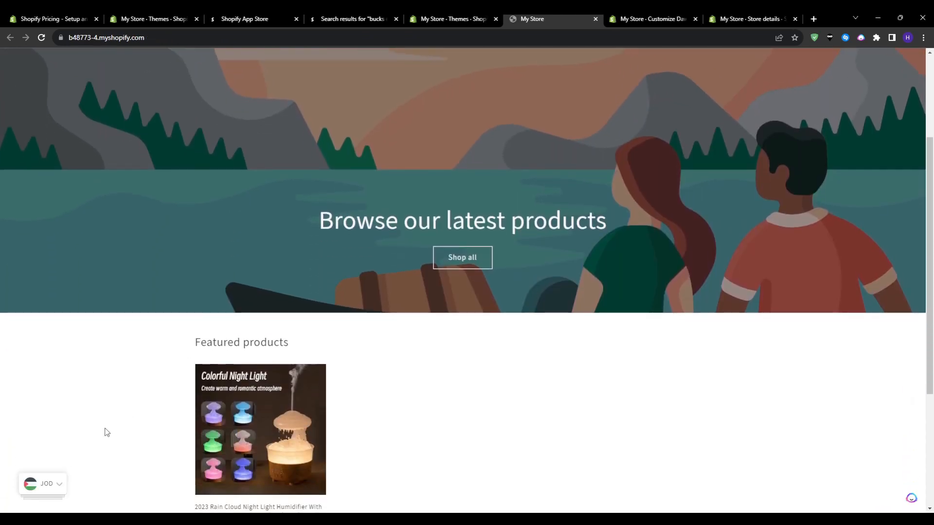
{"action": "left_click", "coordinate": [42, 484]}
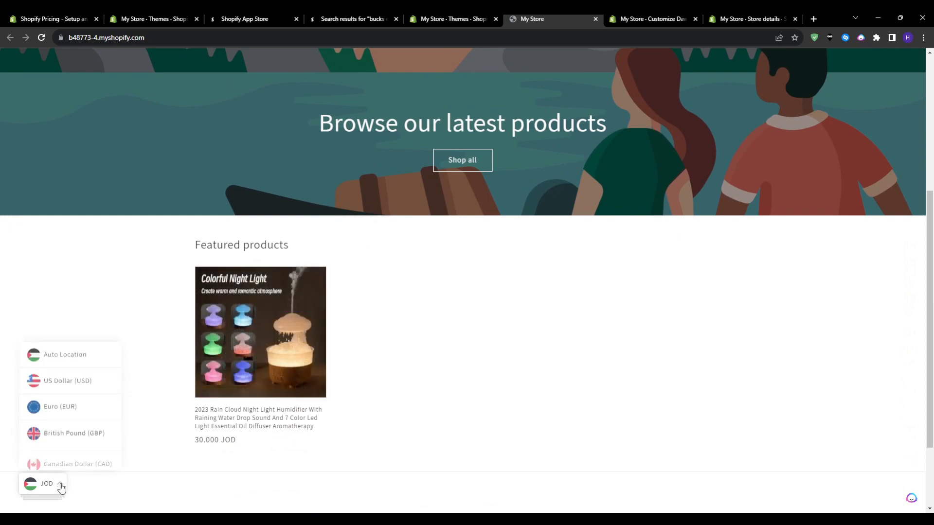
{"action": "left_click", "coordinate": [70, 433]}
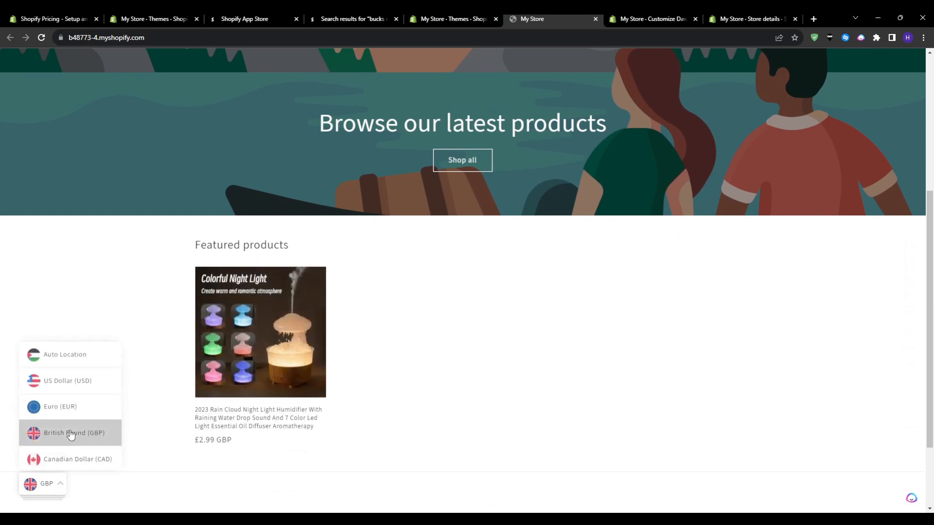
{"action": "left_click", "coordinate": [59, 407]}
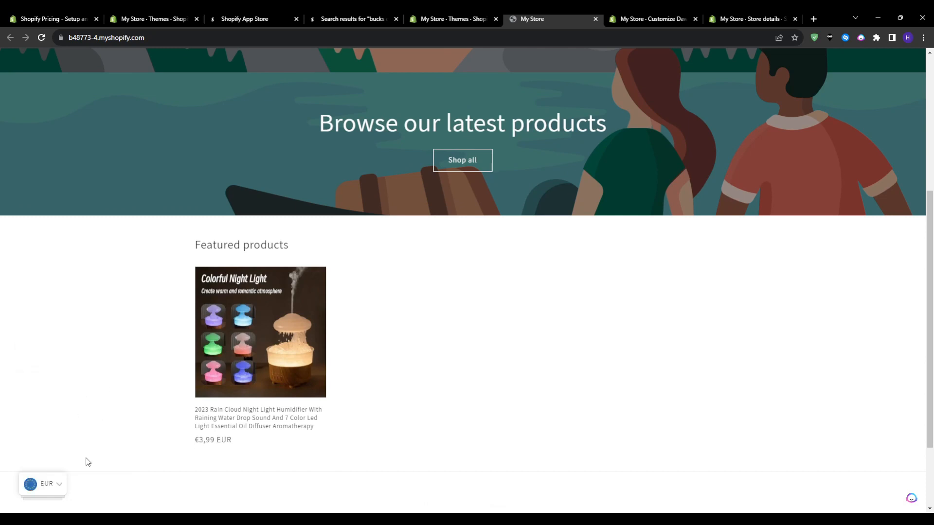
Switch prices to CAD, back to Auto Location, then ALL and INR via the floating switcher
{"action": "left_click", "coordinate": [42, 483]}
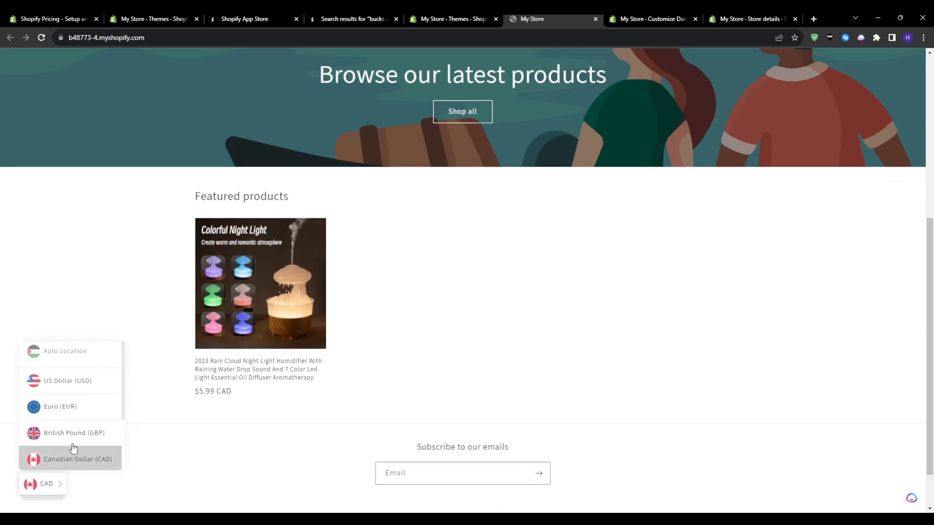
{"action": "left_click", "coordinate": [65, 351]}
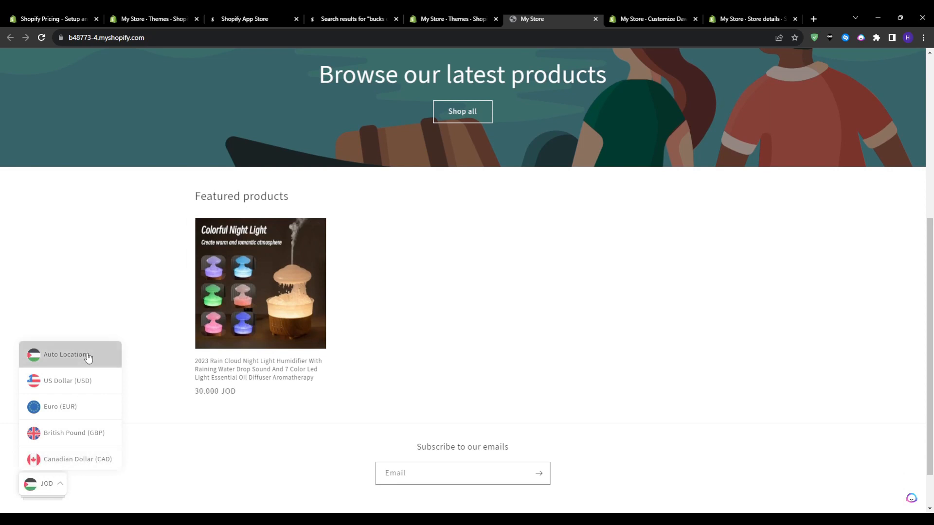
{"action": "mouse_move", "coordinate": [62, 440]}
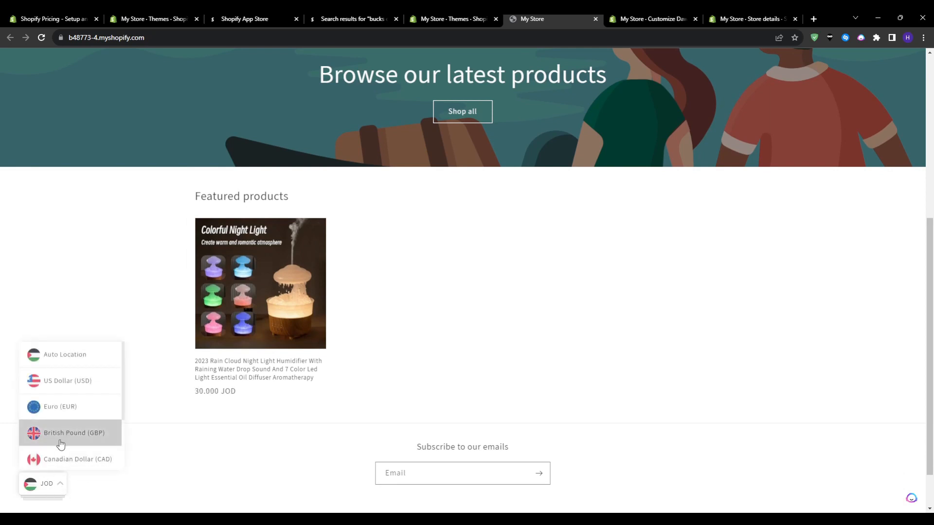
{"action": "scroll", "scroll_direction": "down", "scroll_amount": 3}
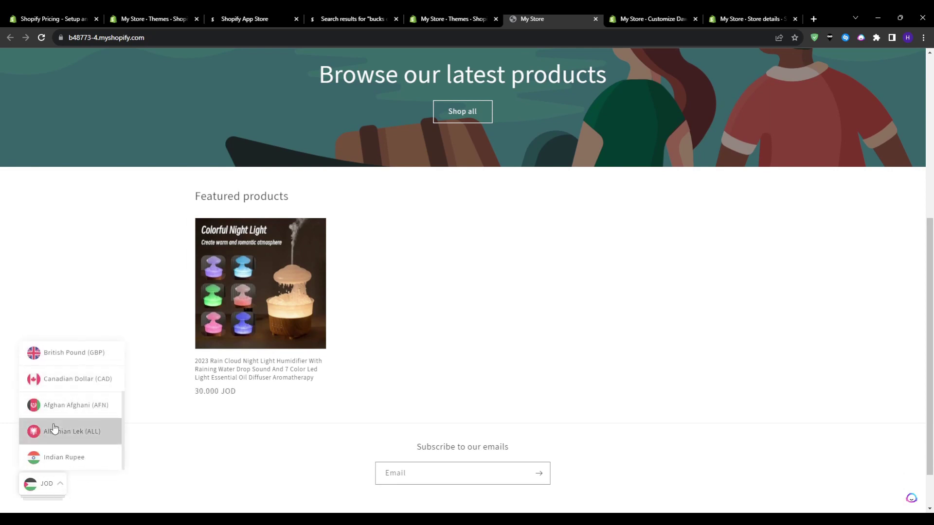
{"action": "left_click", "coordinate": [72, 431]}
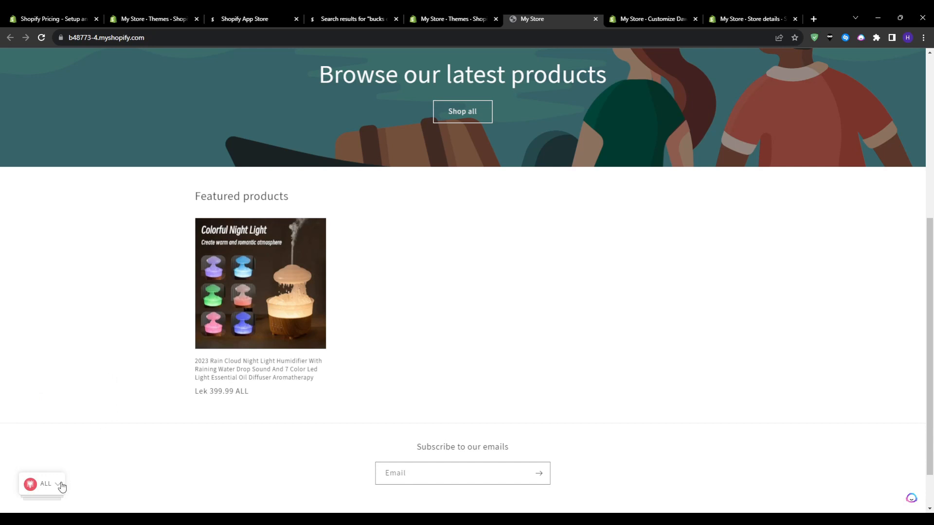
{"action": "left_click", "coordinate": [42, 483]}
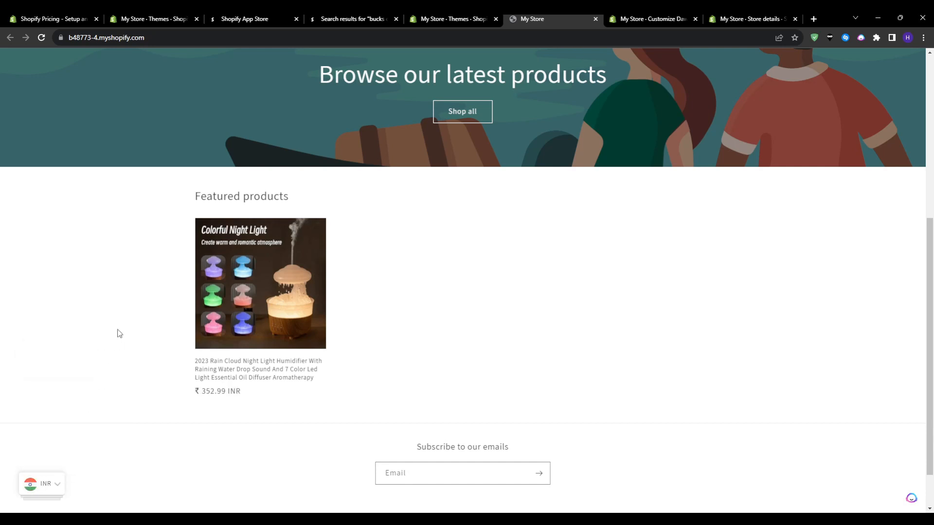
{"action": "scroll", "scroll_direction": "down", "scroll_amount": 3}
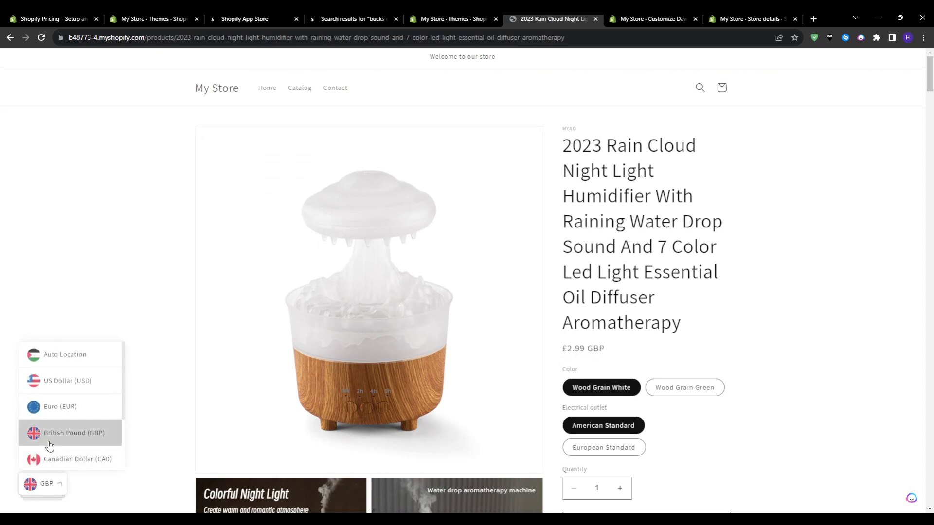
{"action": "mouse_move", "coordinate": [62, 409]}
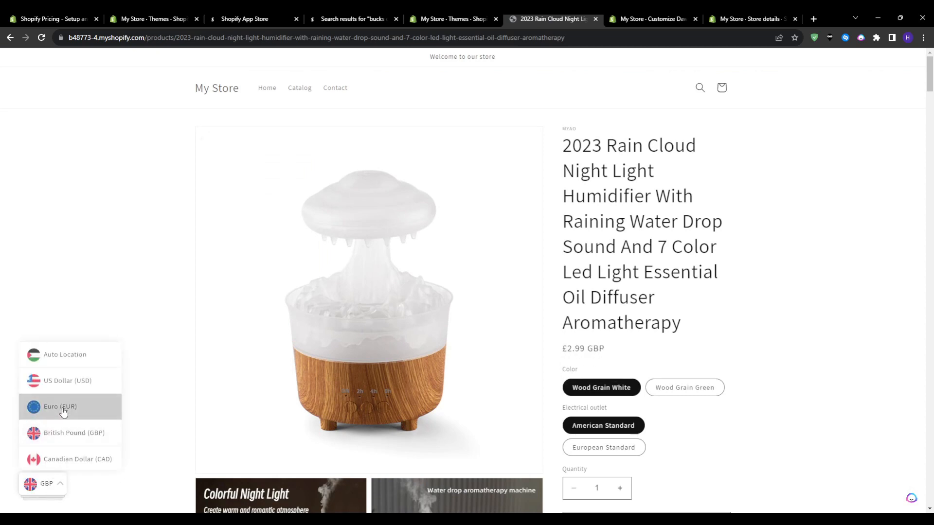
Show the humidifier's product-page price in EUR, then USD
{"action": "left_click", "coordinate": [59, 406]}
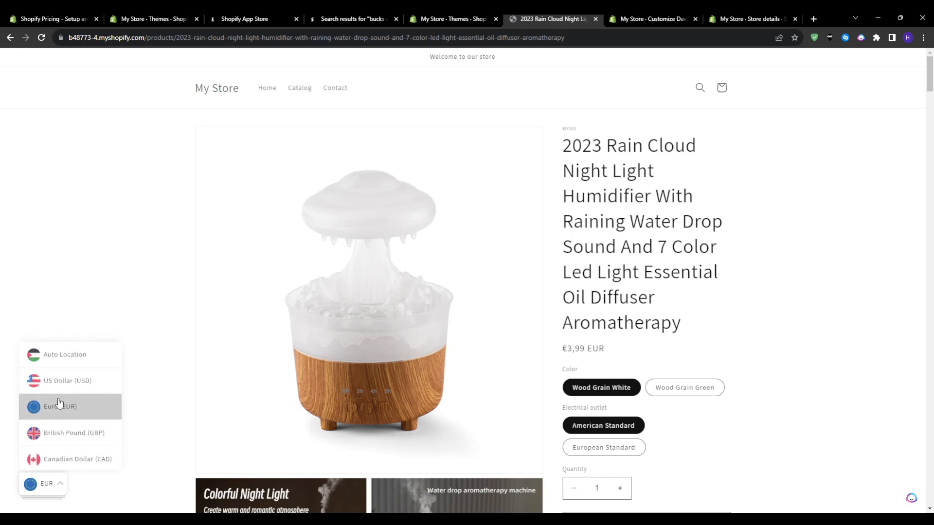
{"action": "left_click", "coordinate": [68, 380]}
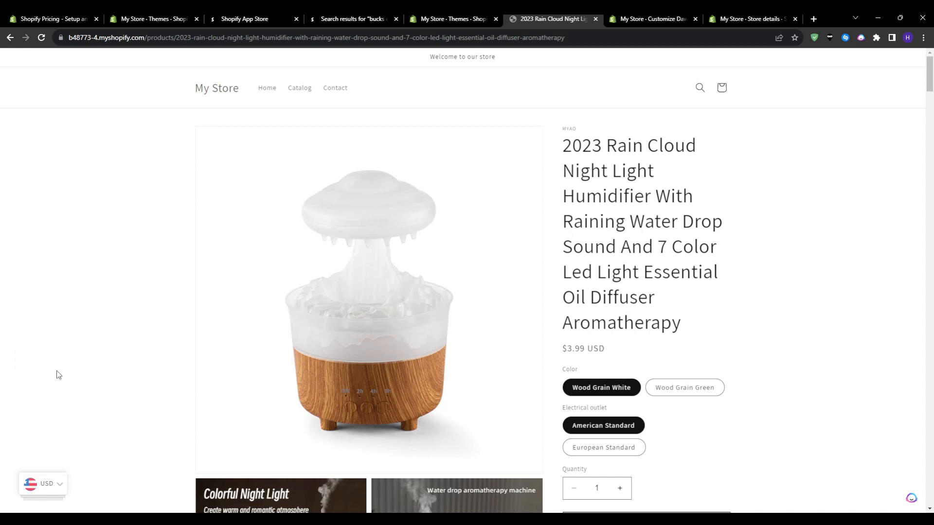
{"action": "scroll", "scroll_direction": "down", "scroll_amount": 3}
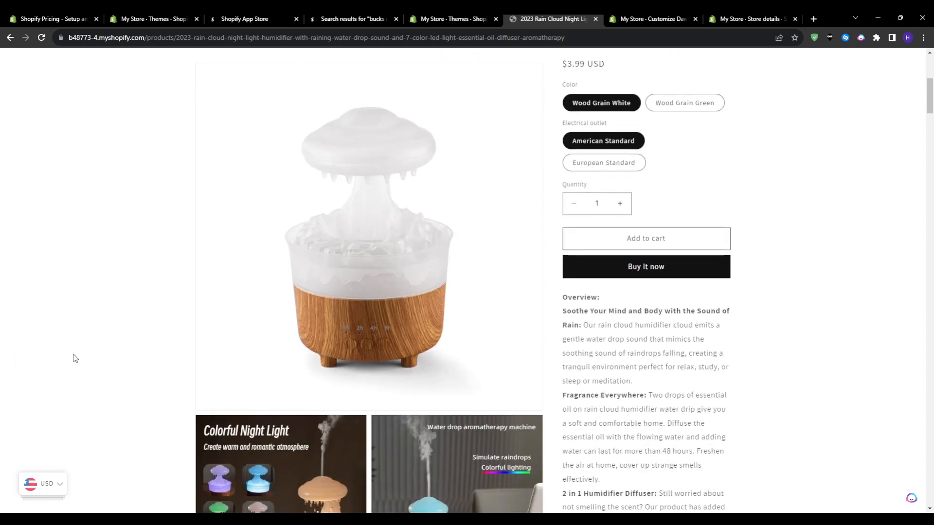
{"action": "scroll", "scroll_direction": "down", "scroll_amount": 3}
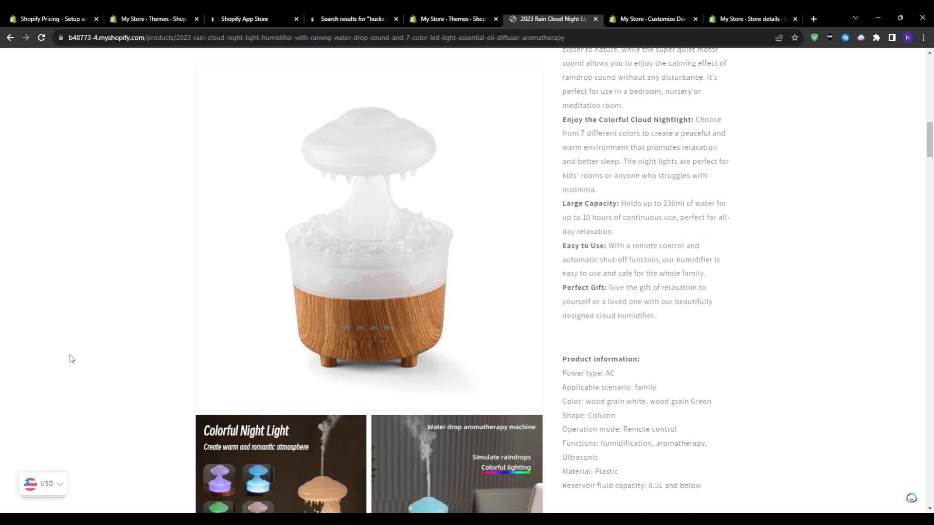
{"action": "scroll", "scroll_direction": "up", "scroll_amount": 3}
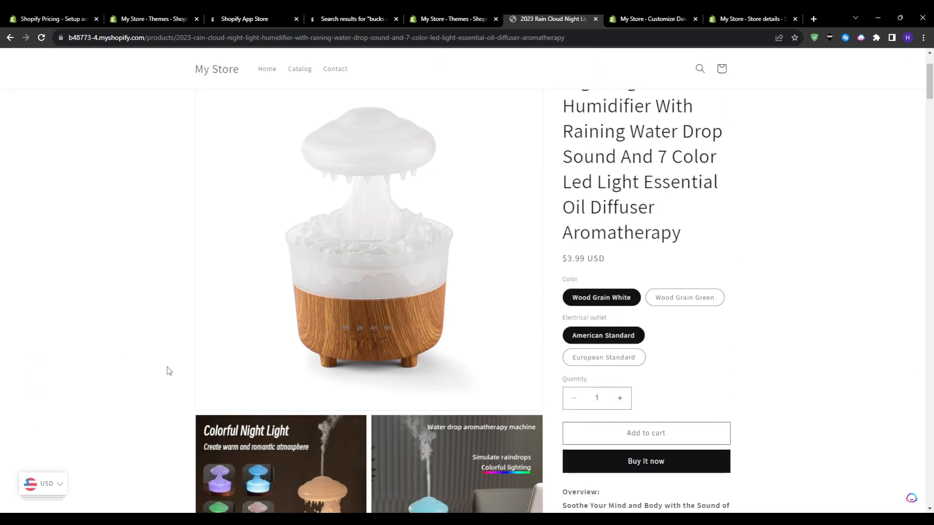
Revert to Auto Location showing 30.000 JOD, then go back to the storefront homepage
{"action": "left_click", "coordinate": [42, 483]}
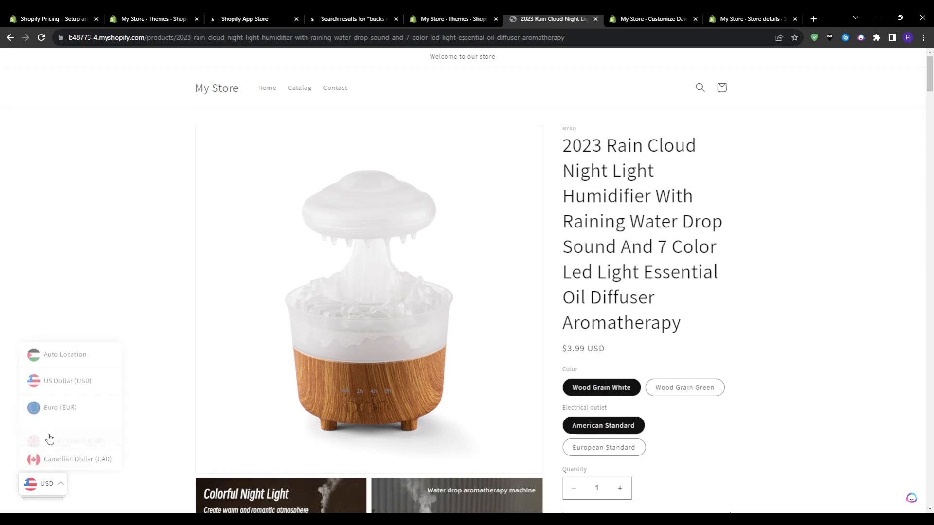
{"action": "left_click", "coordinate": [70, 441]}
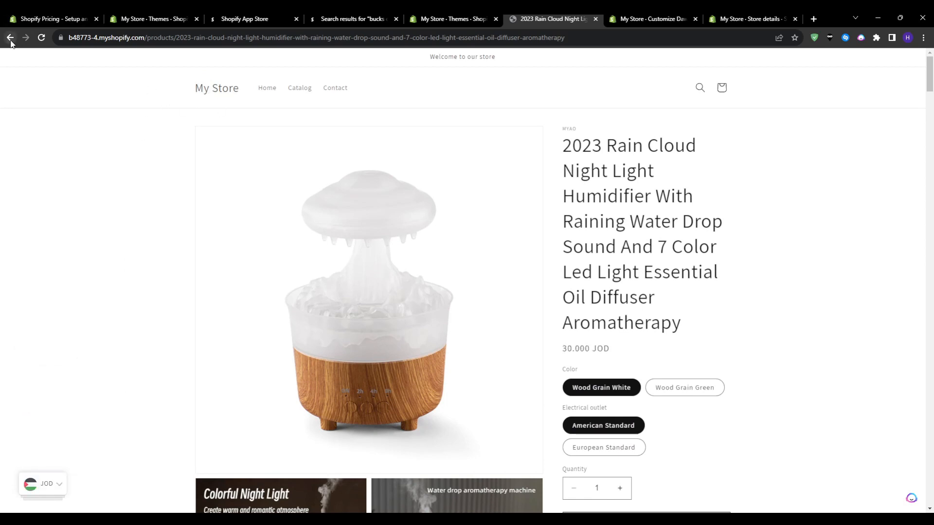
{"action": "left_click", "coordinate": [10, 38]}
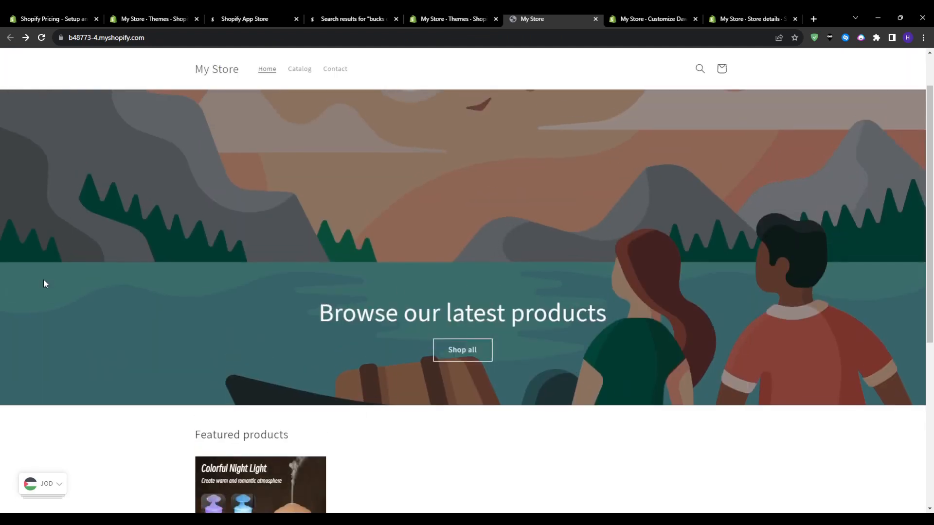
{"action": "scroll", "scroll_direction": "up", "scroll_amount": 3}
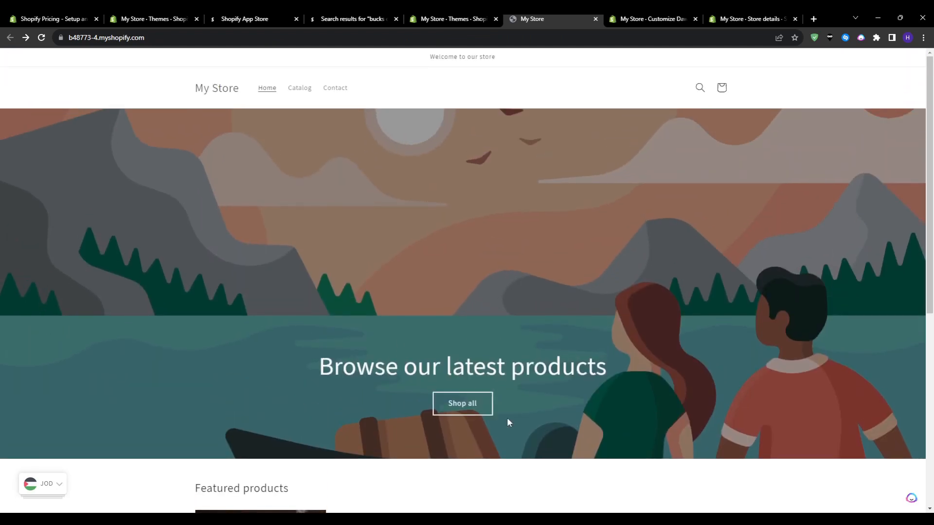